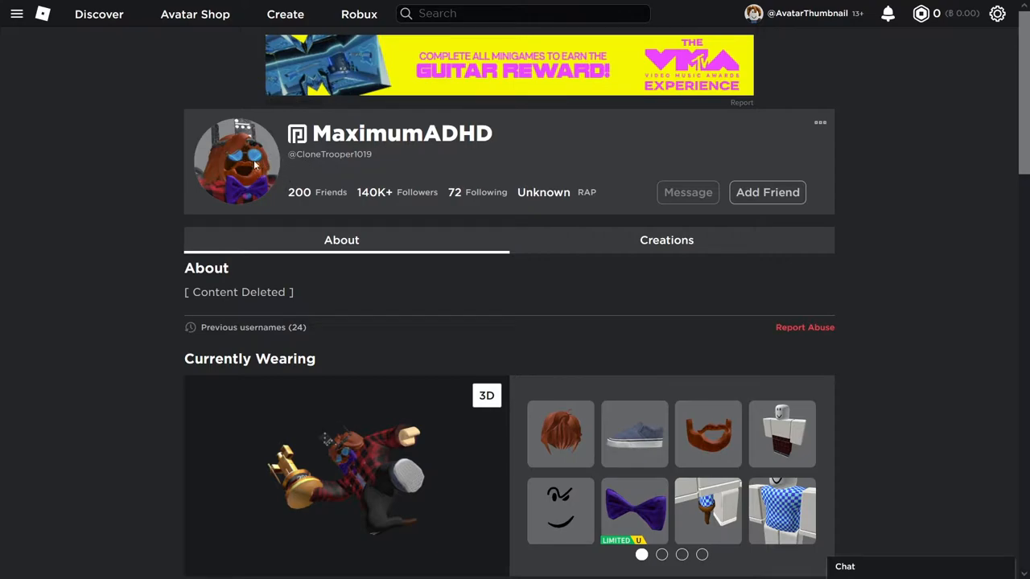
# Step: Scroll through the other players' profiles and avatars before returning to your own profile
pyautogui.scroll(-3)
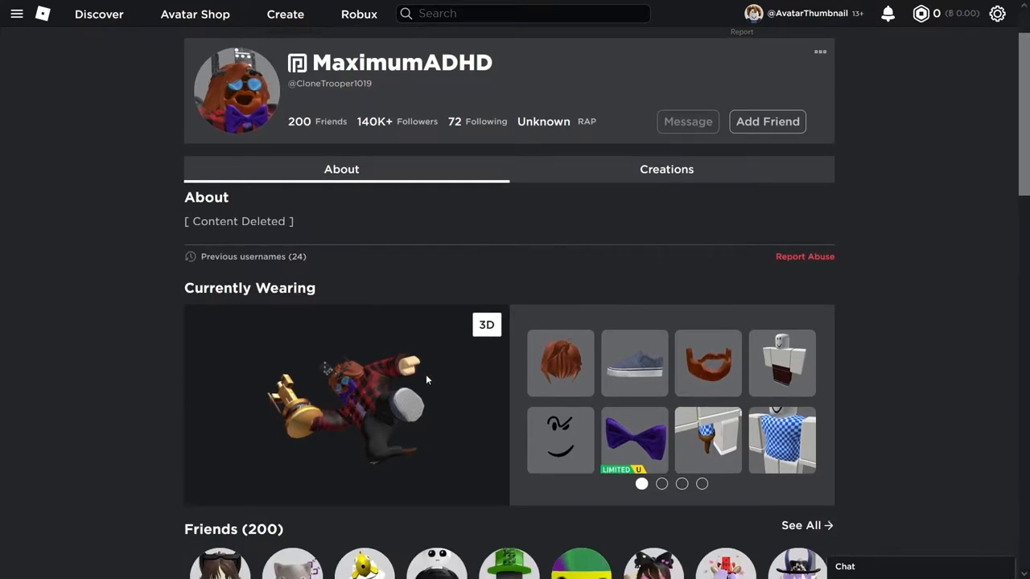
pyautogui.moveTo(359, 406)
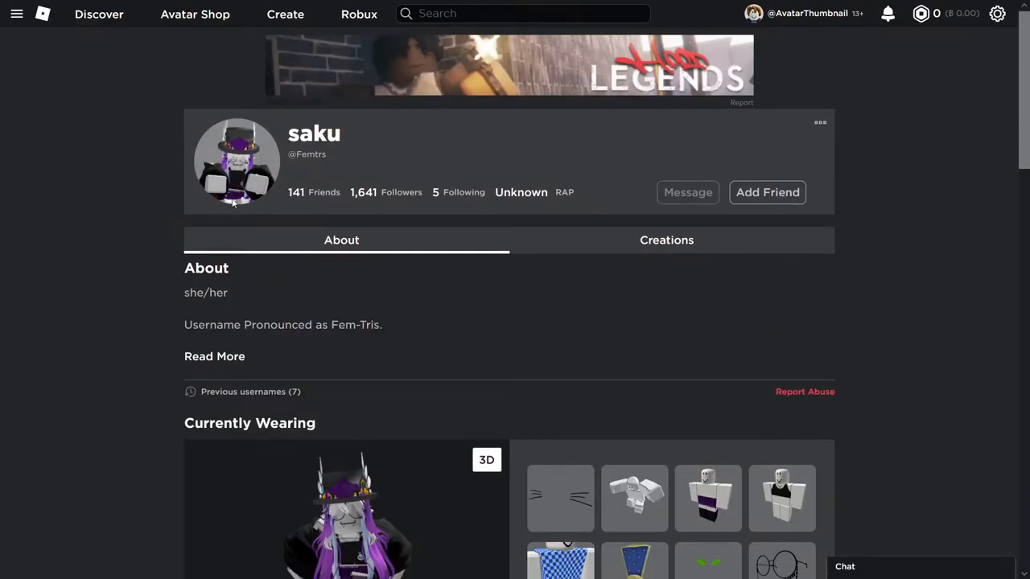
pyautogui.scroll(-3)
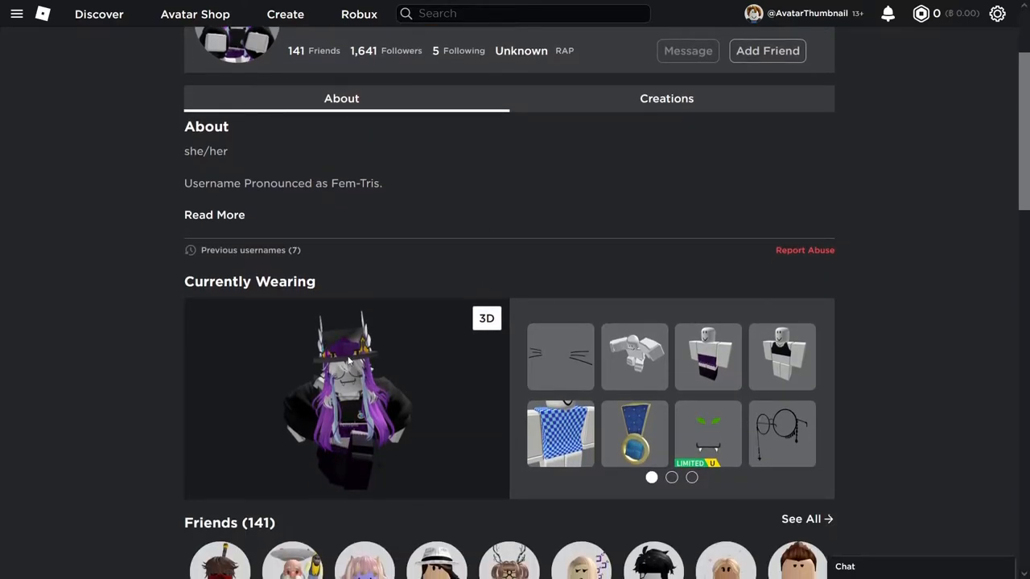
pyautogui.scroll(3)
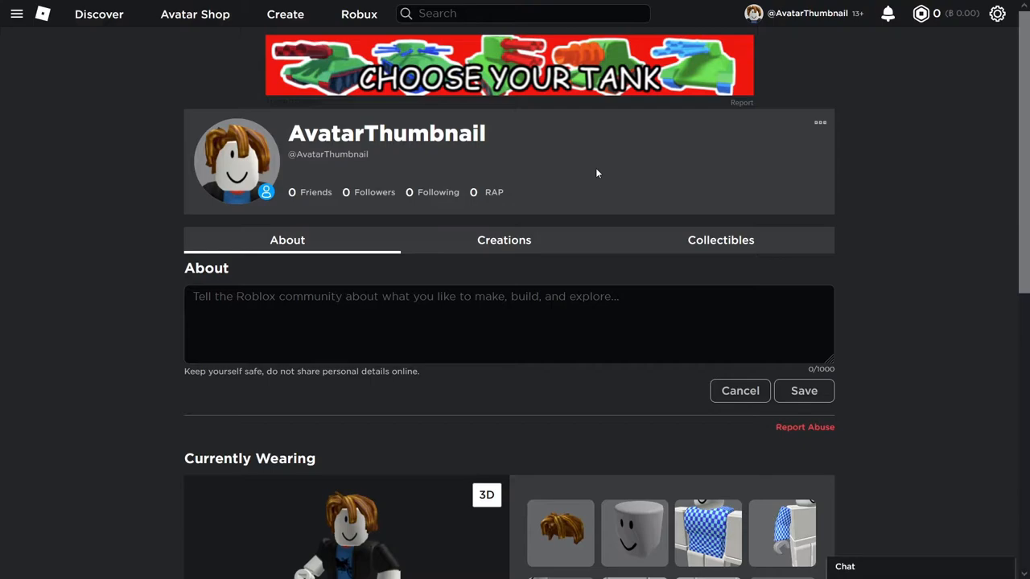
pyautogui.moveTo(739, 229)
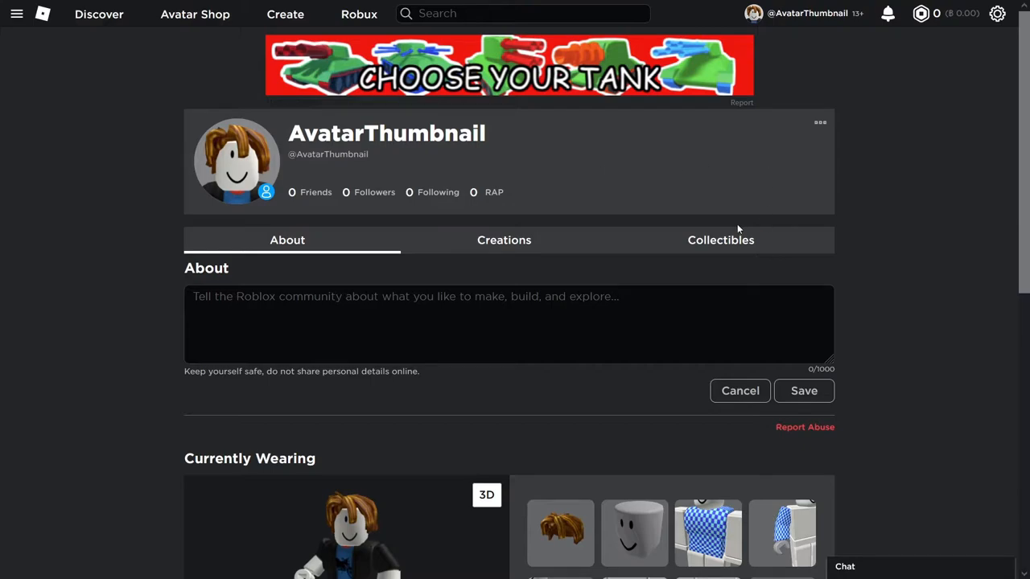
# Step: Open Firefox Developer Tools on the profile page via the right-click Inspect option
pyautogui.rightClick(738, 229)
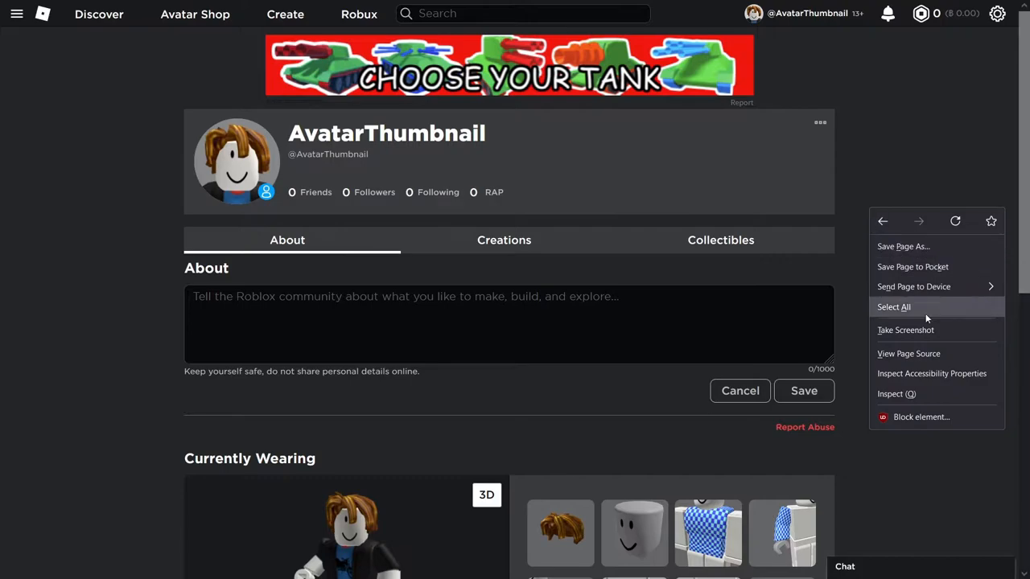
pyautogui.click(891, 393)
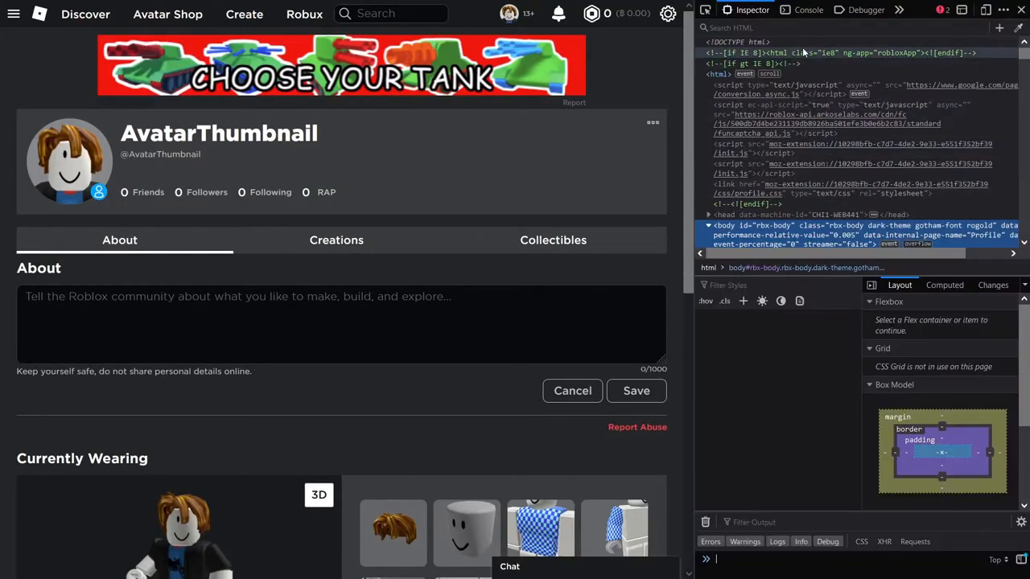
# Step: Switch to the Console to enter the thumbnail-customization POST snippet
pyautogui.click(807, 10)
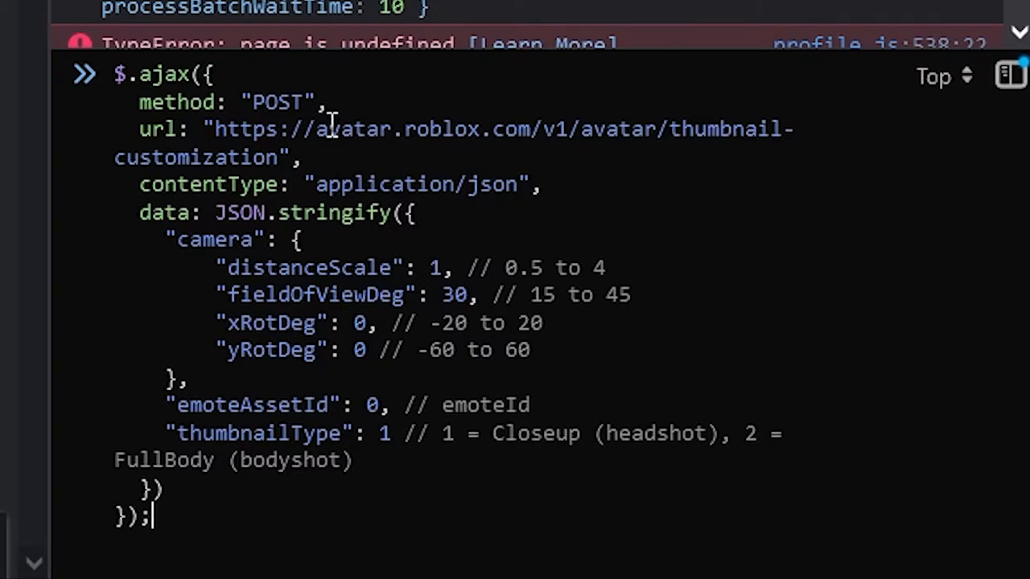
pyautogui.moveTo(304, 169)
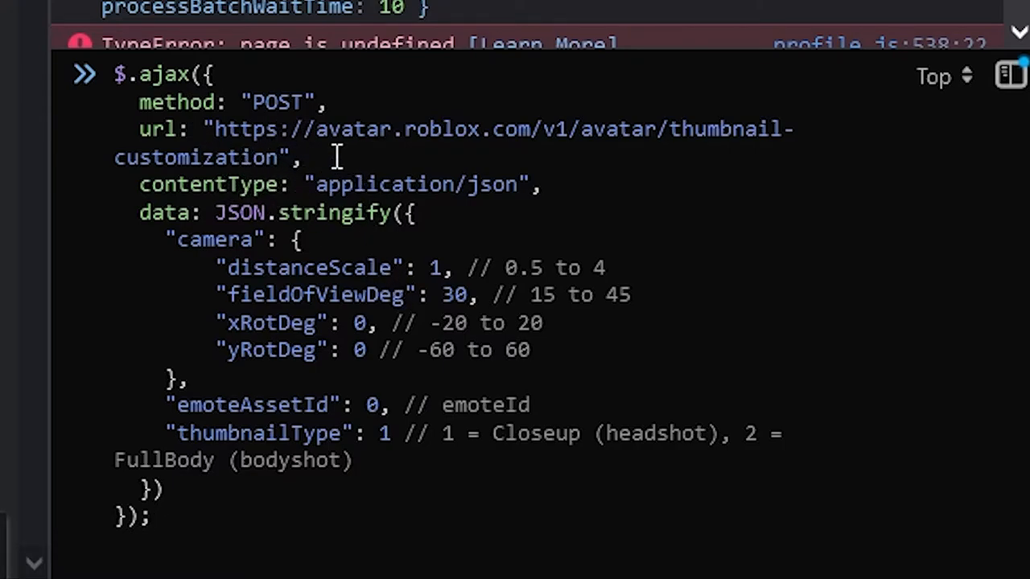
pyautogui.moveTo(230, 267)
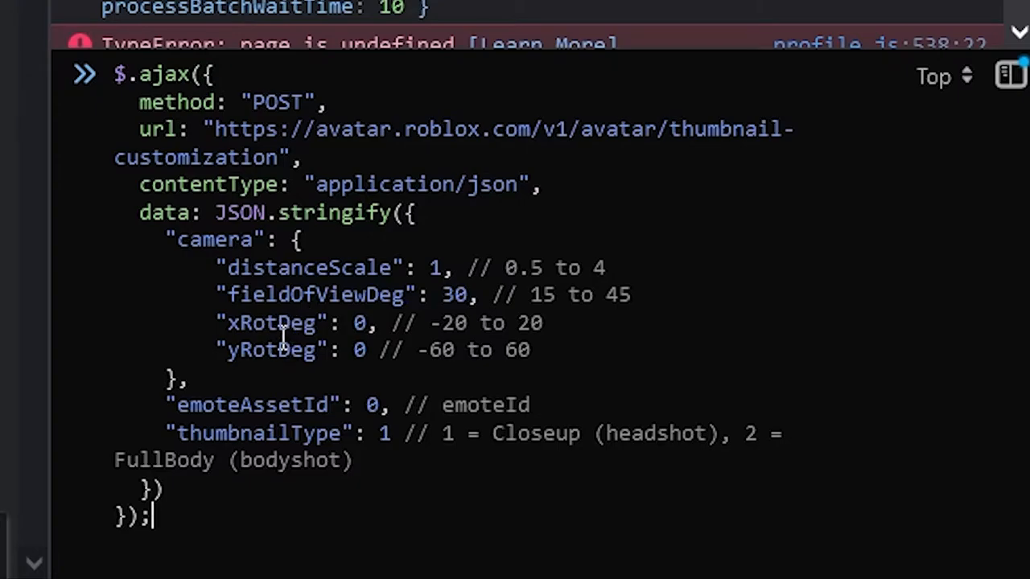
pyautogui.moveTo(265, 350)
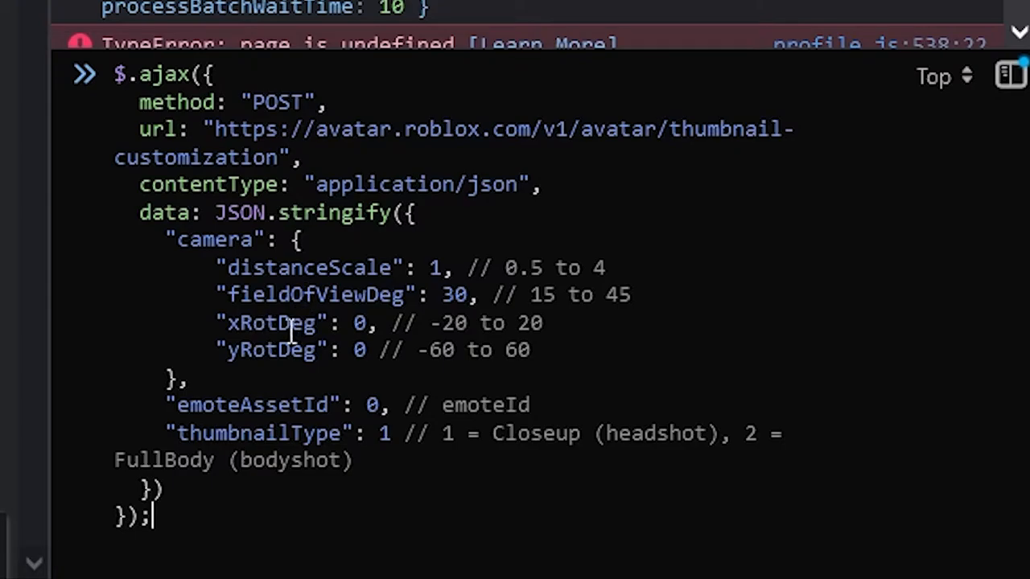
pyautogui.moveTo(411, 322)
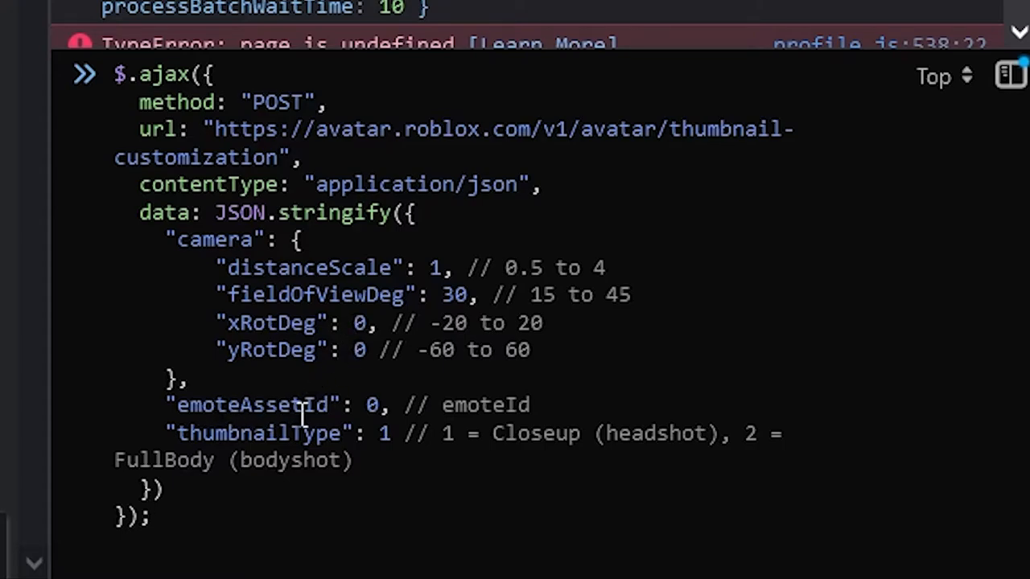
pyautogui.moveTo(378, 405)
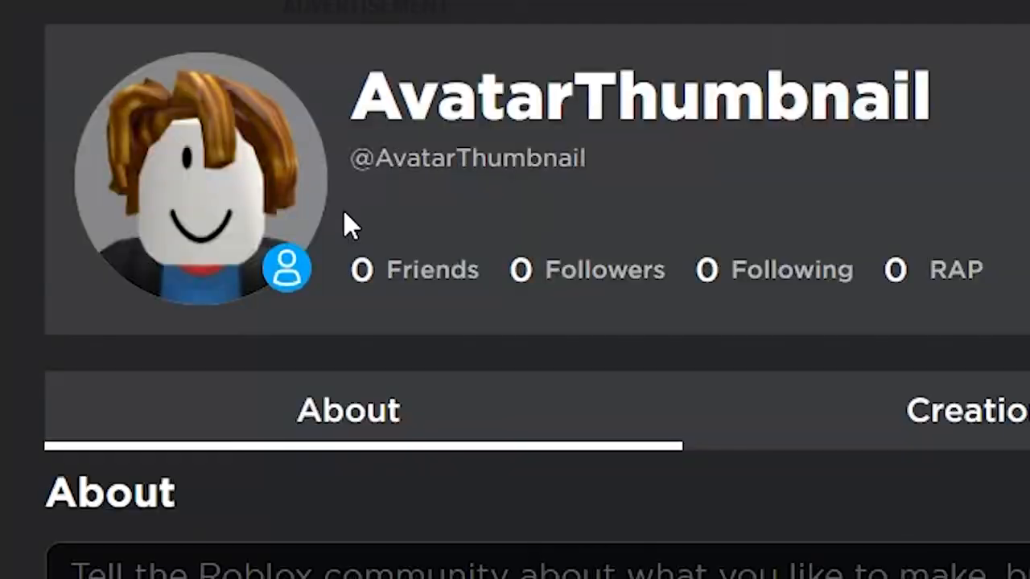
pyautogui.scroll(-3)
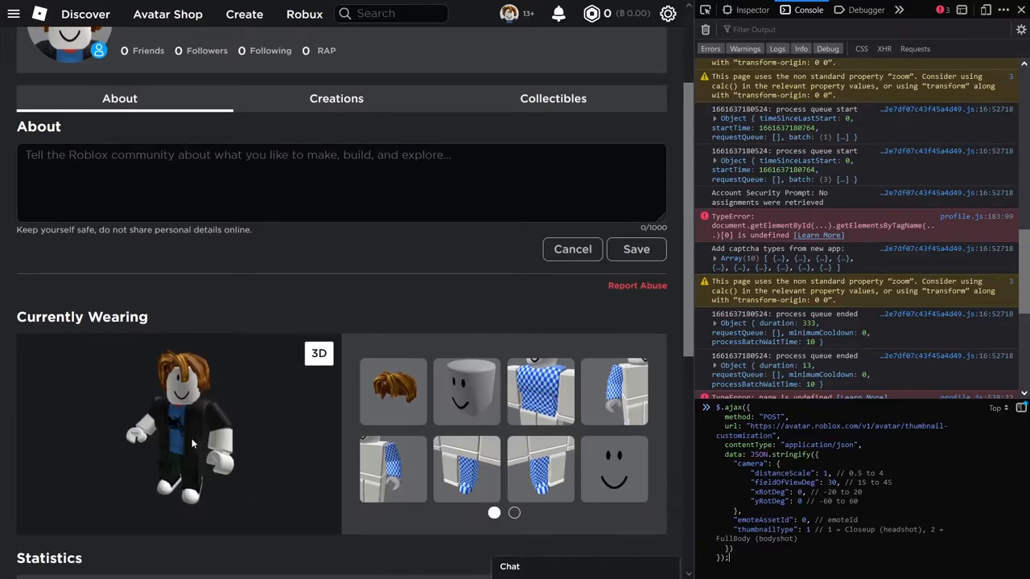
pyautogui.scroll(3)
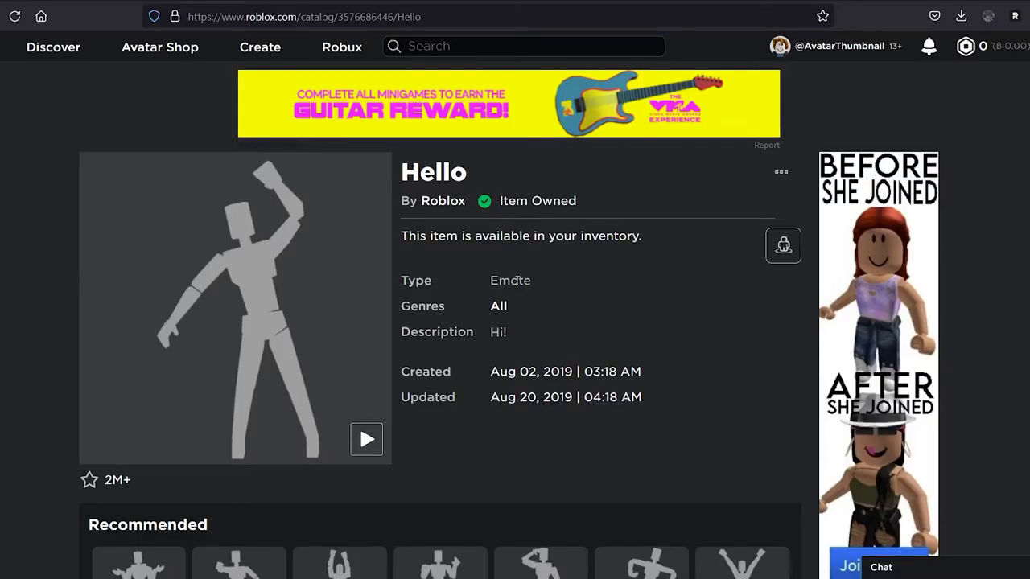
pyautogui.moveTo(529, 260)
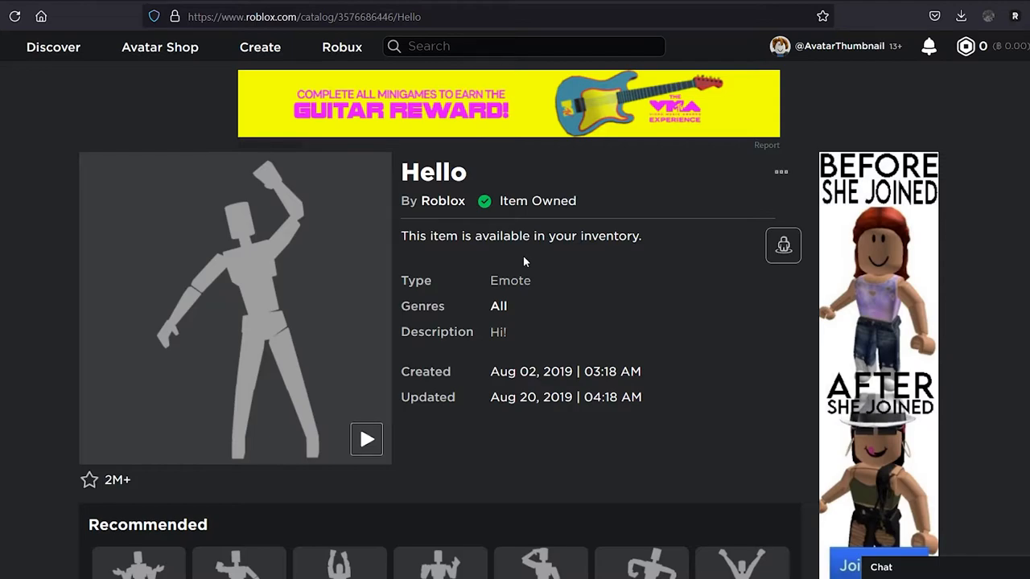
pyautogui.moveTo(507, 217)
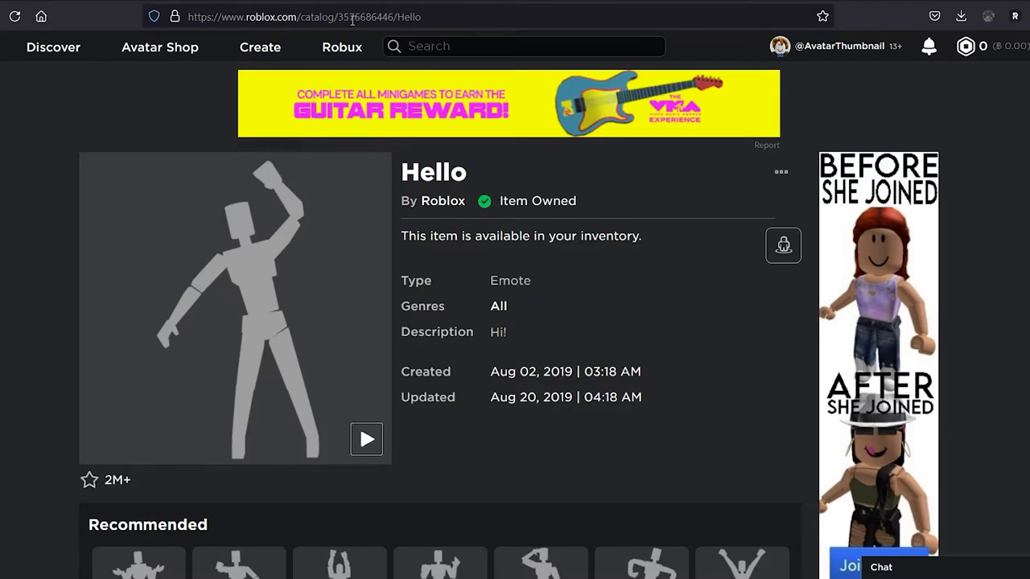
pyautogui.click(347, 16)
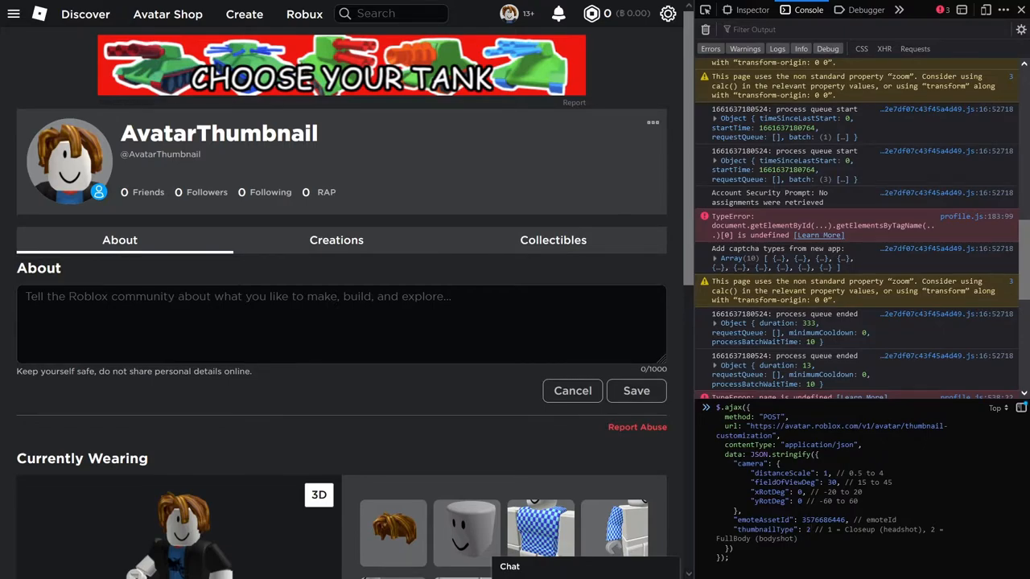
pyautogui.scroll(-3)
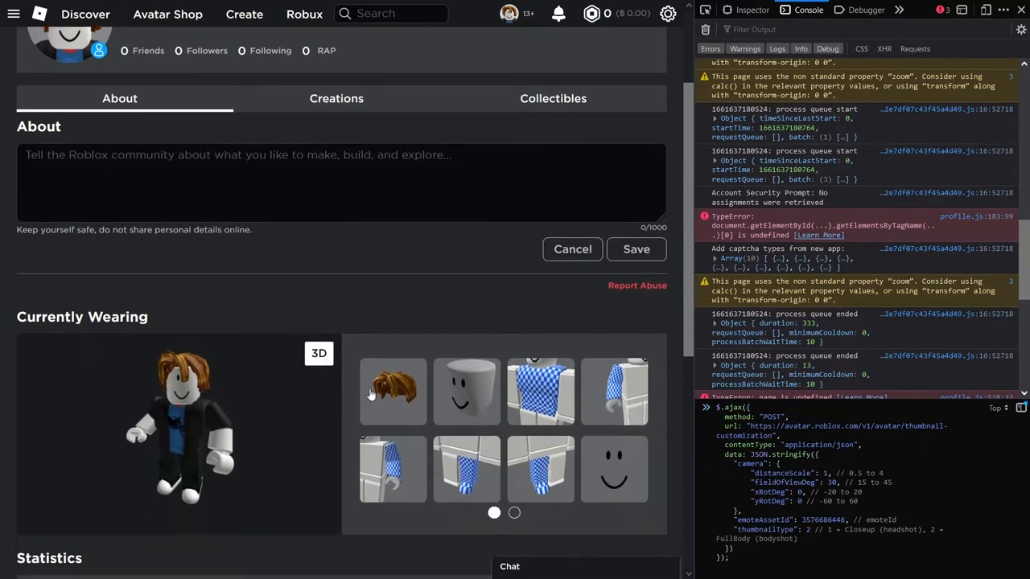
pyautogui.scroll(3)
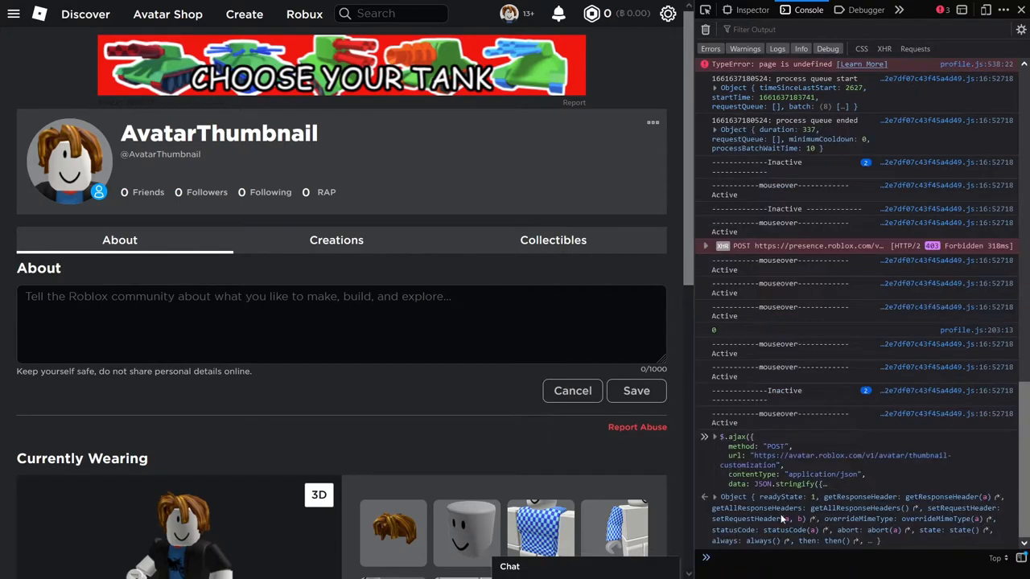
pyautogui.moveTo(811, 445)
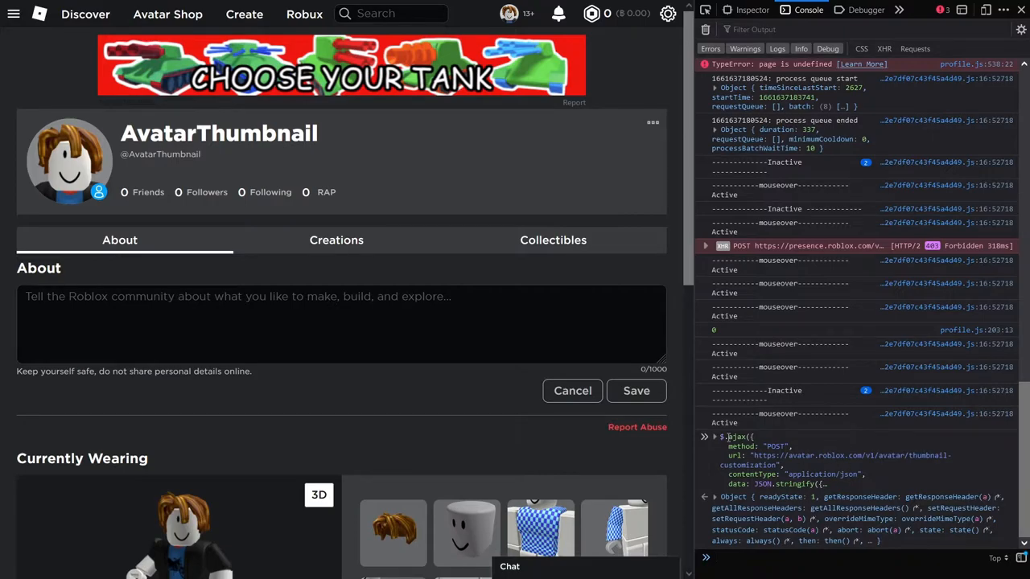
pyautogui.moveTo(445, 164)
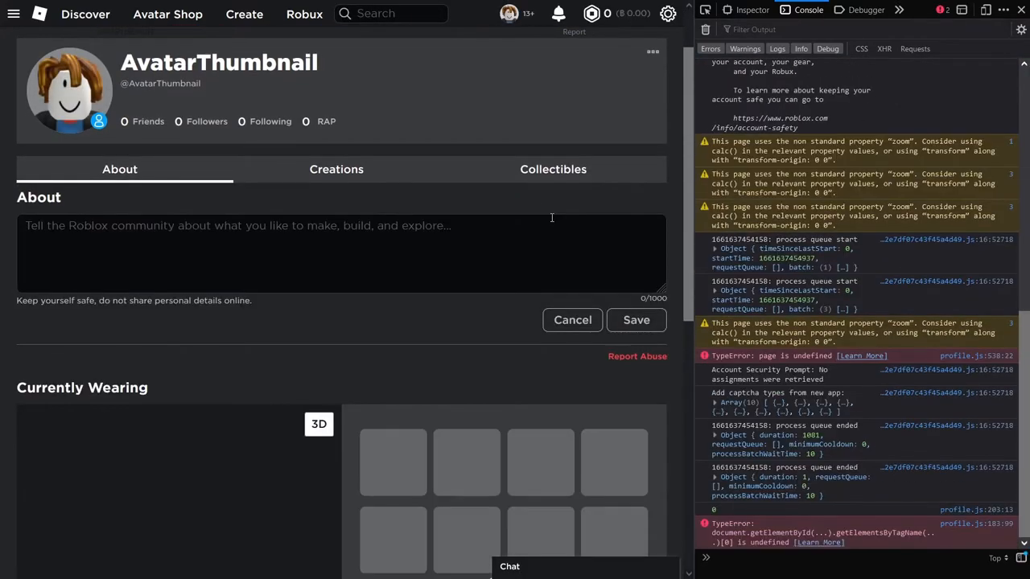
# Step: Scroll the reloaded profile to Currently Wearing to see the waving Hello pose
pyautogui.scroll(-3)
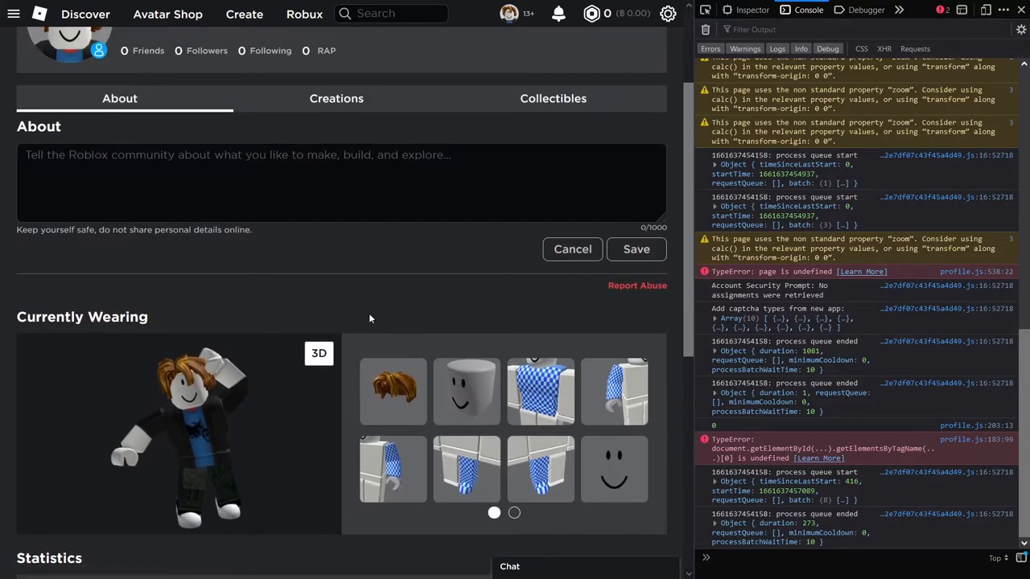
pyautogui.moveTo(253, 422)
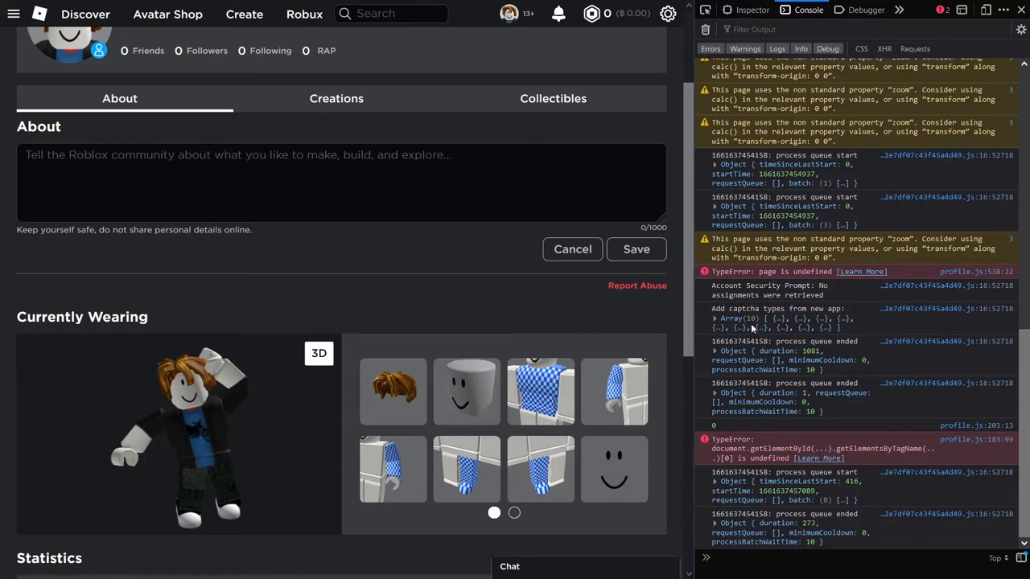
pyautogui.scroll(3)
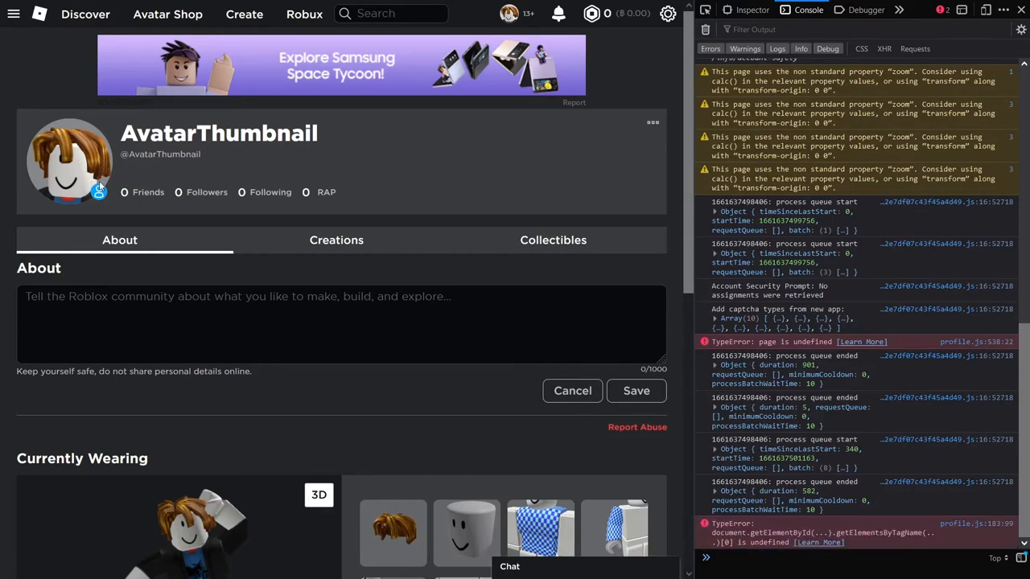
pyautogui.moveTo(489, 135)
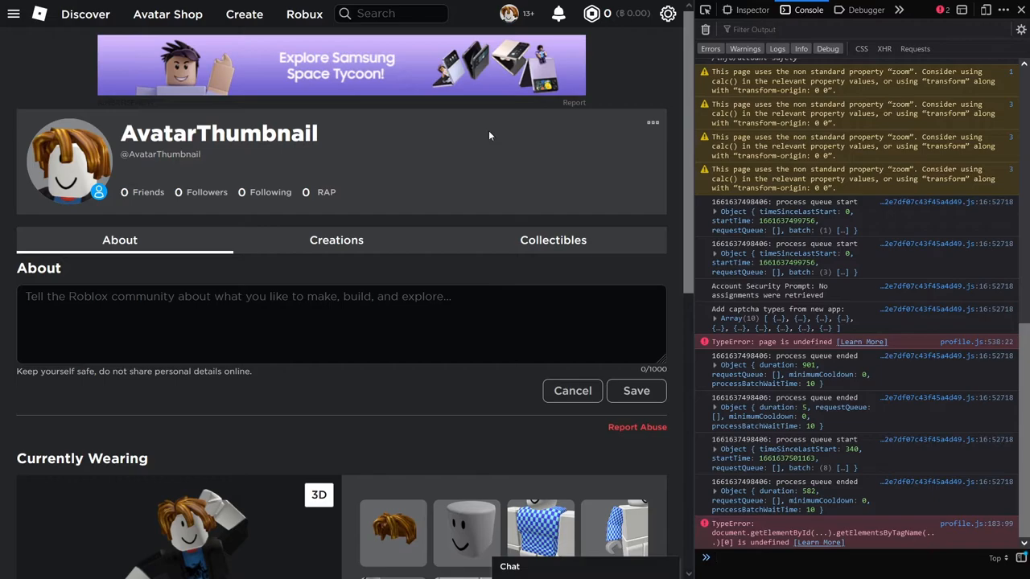
pyautogui.moveTo(477, 173)
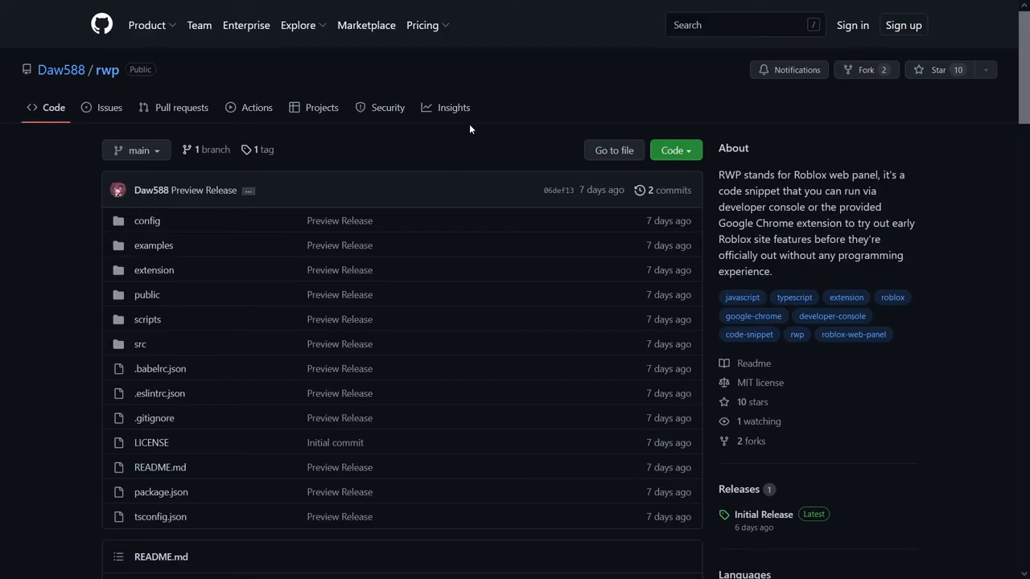
pyautogui.moveTo(459, 121)
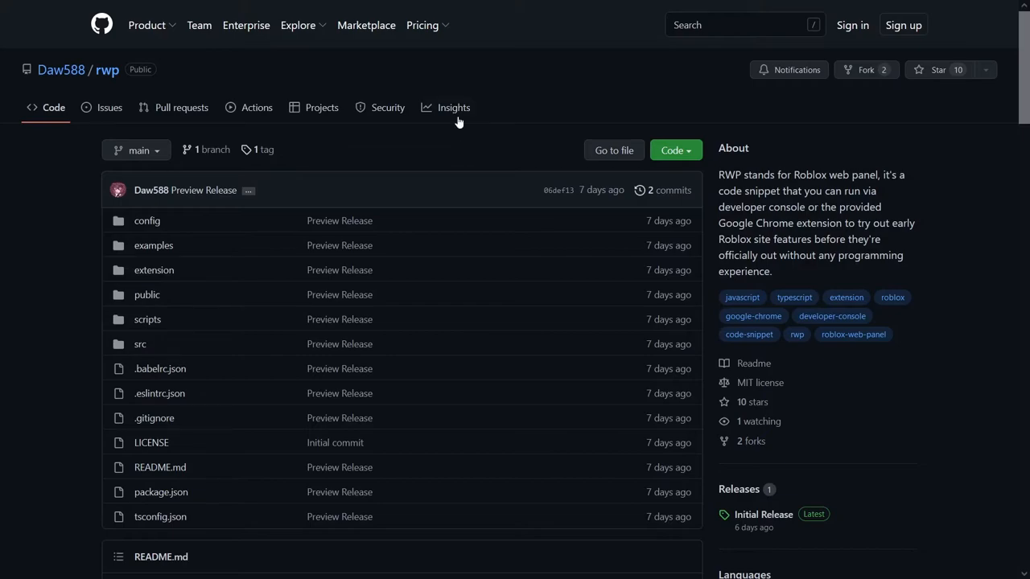
pyautogui.moveTo(473, 153)
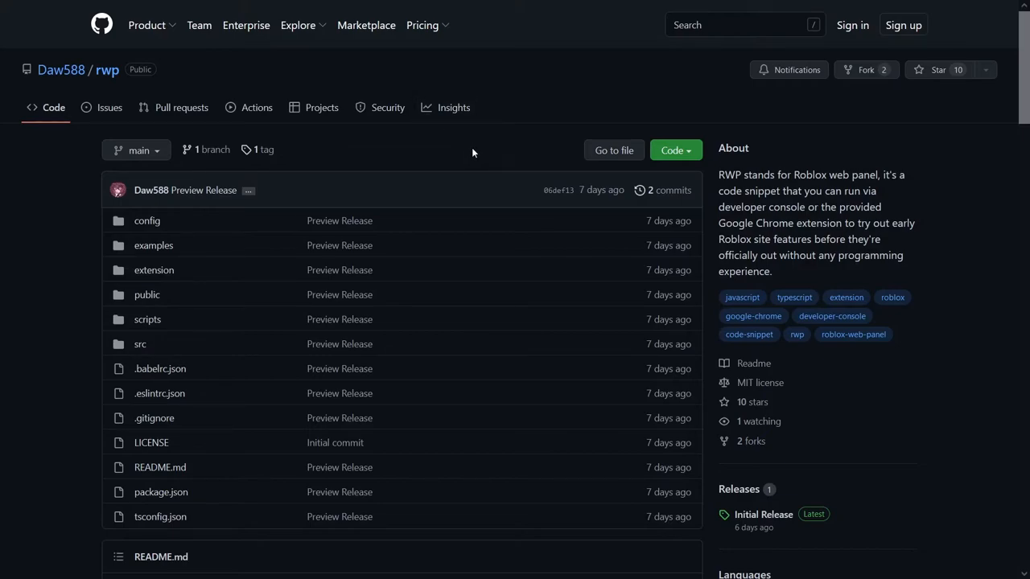
pyautogui.moveTo(500, 134)
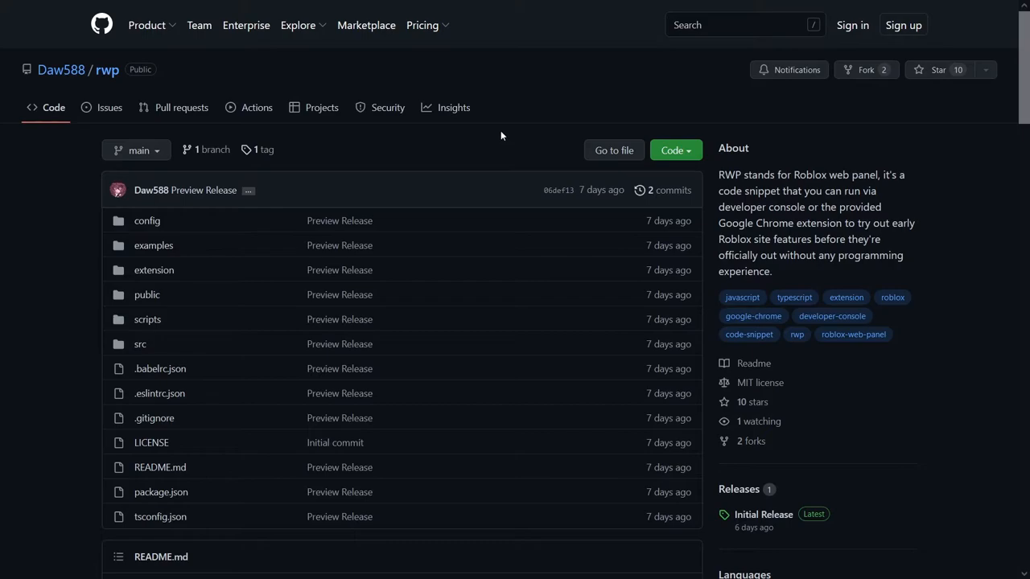
pyautogui.moveTo(491, 139)
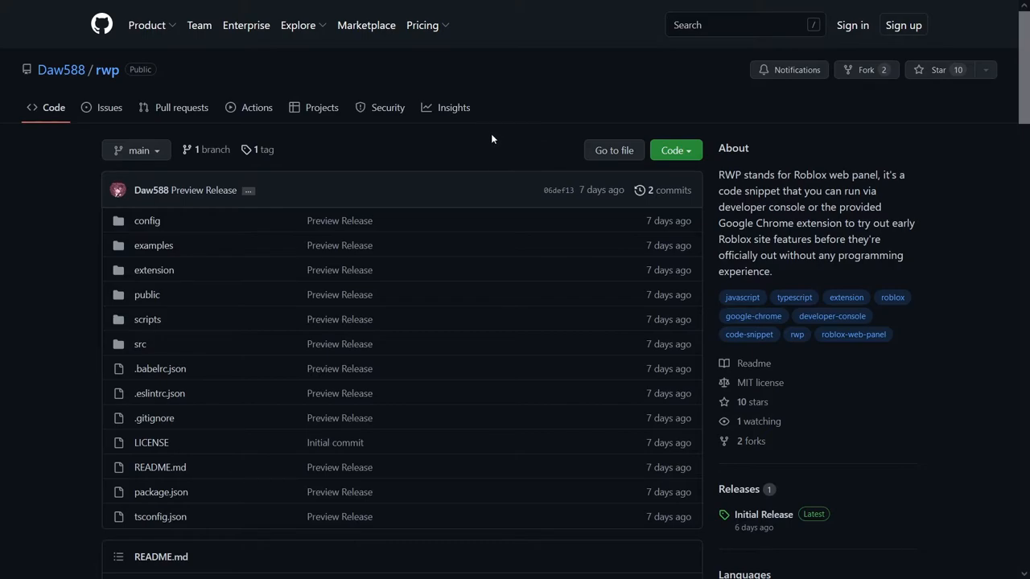
pyautogui.moveTo(180, 78)
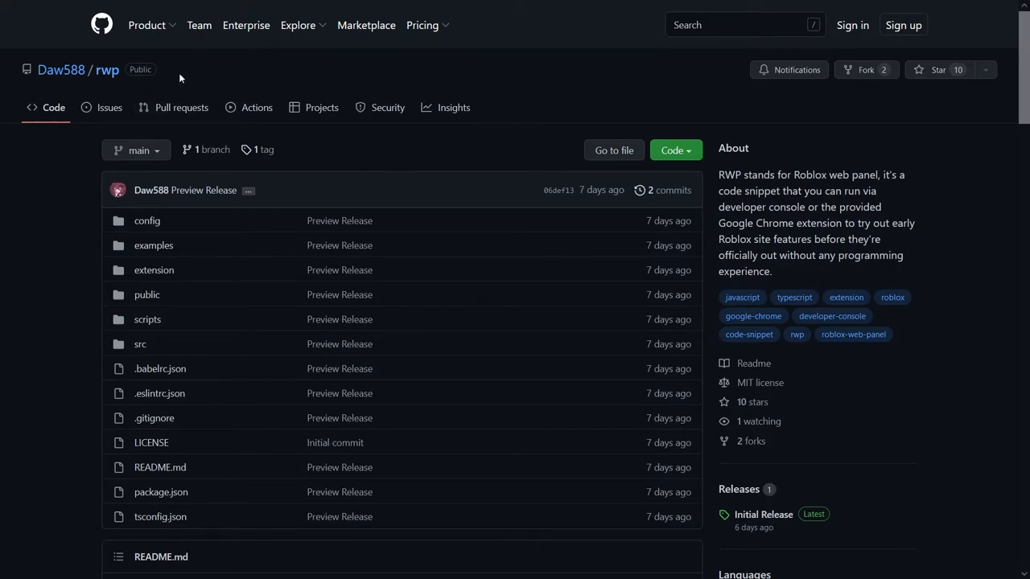
# Step: Skim the rwp README, then download the repository via Code > Download ZIP
pyautogui.scroll(-3)
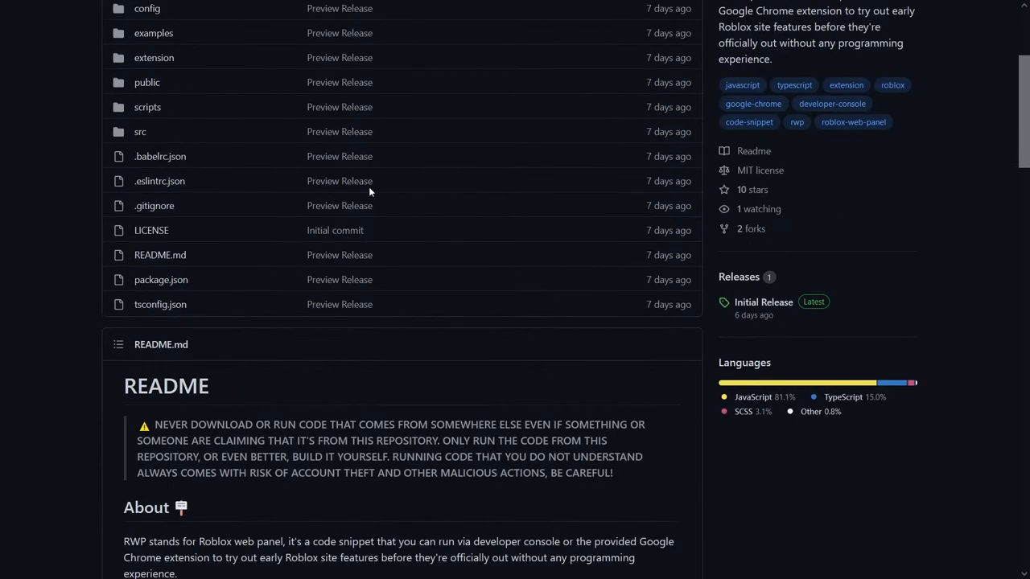
pyautogui.scroll(-3)
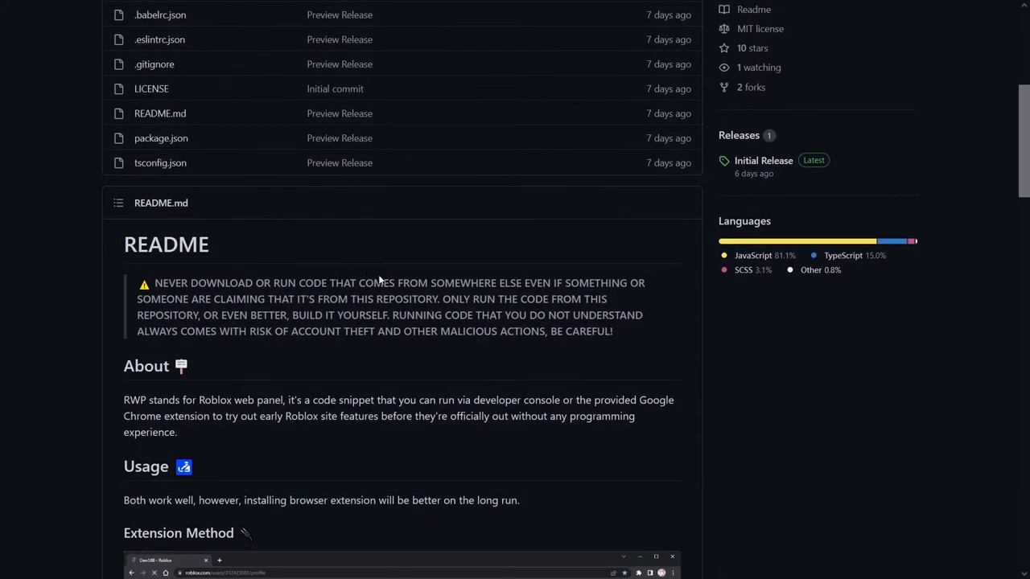
pyautogui.scroll(3)
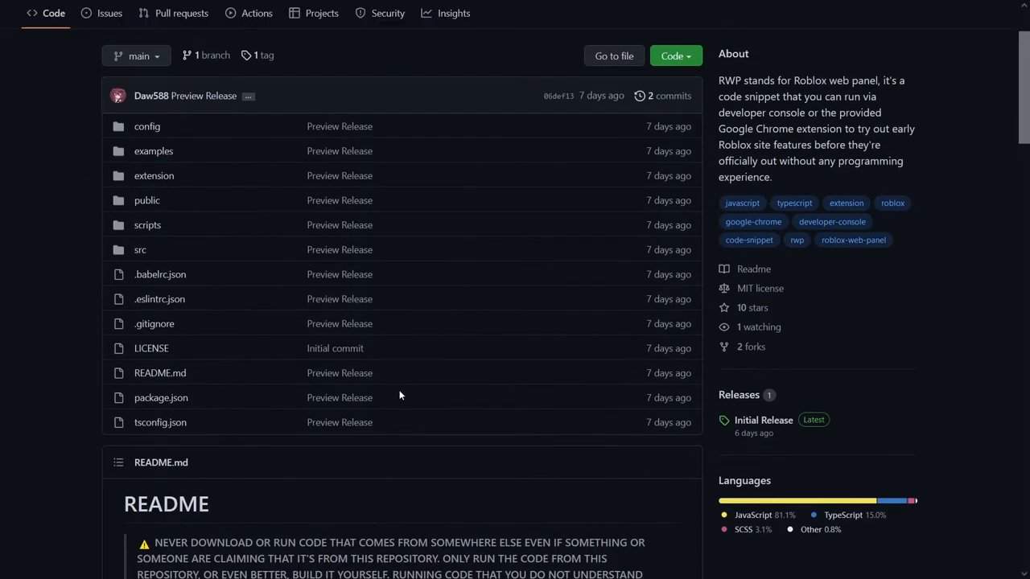
pyautogui.scroll(3)
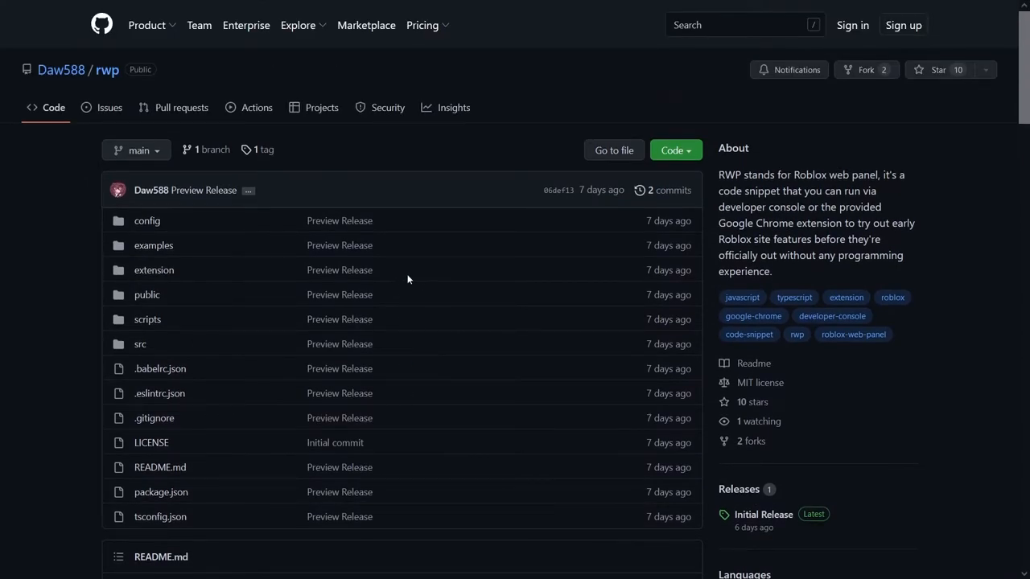
pyautogui.moveTo(676, 150)
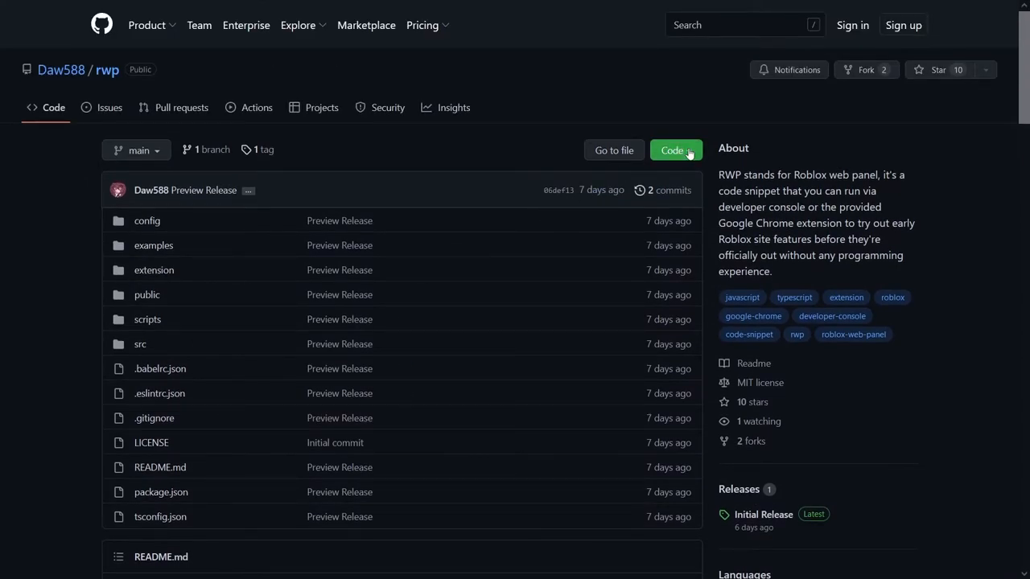
pyautogui.click(675, 150)
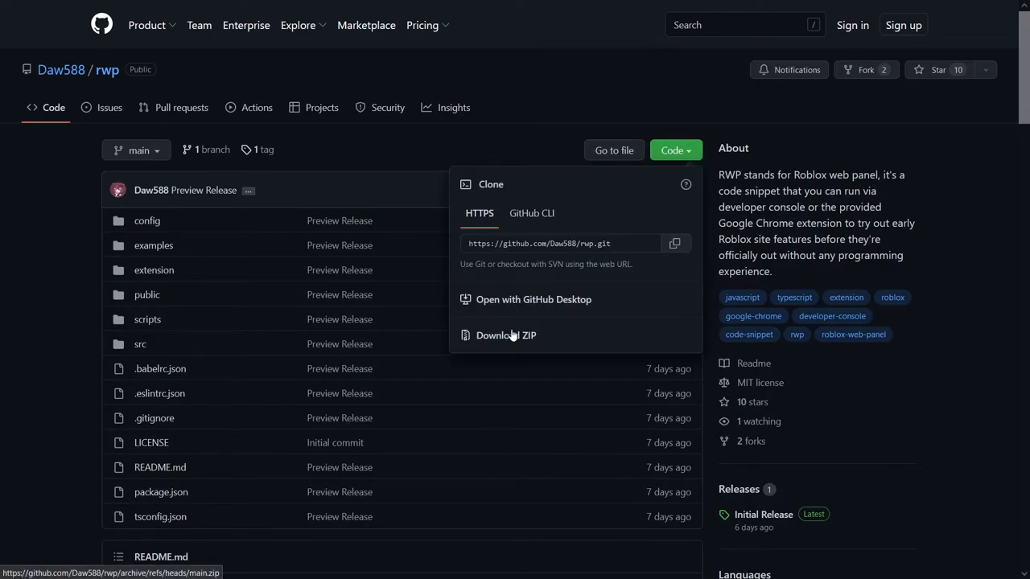
pyautogui.click(506, 335)
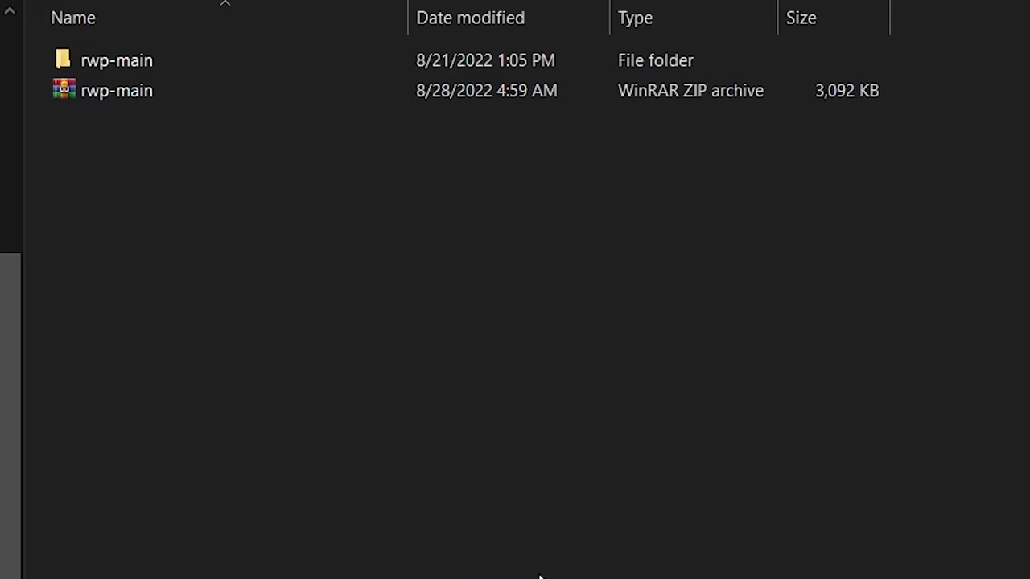
pyautogui.moveTo(389, 372)
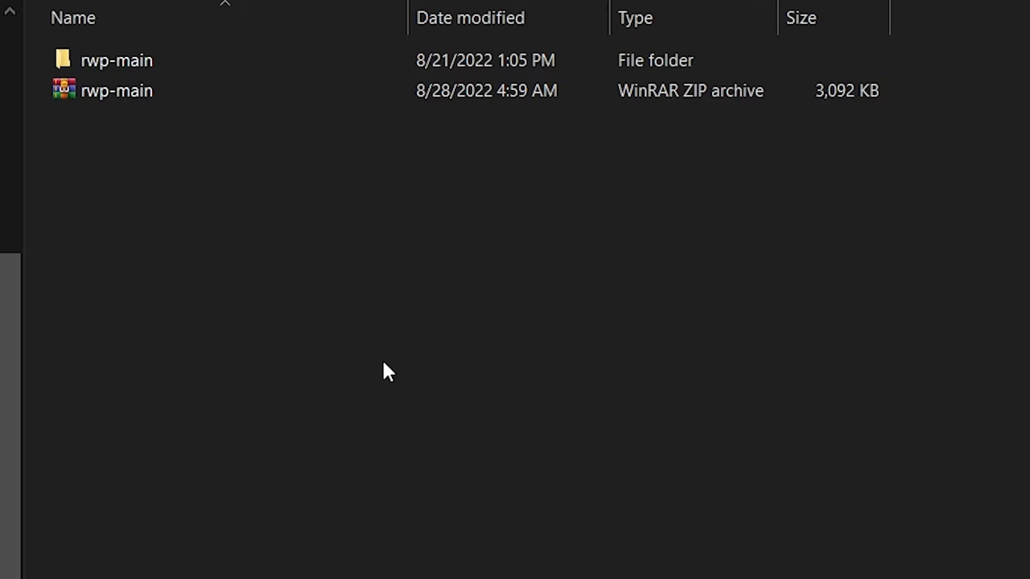
# Step: Open the extracted rwp-main folder to view config, examples, extension and src
pyautogui.click(258, 60)
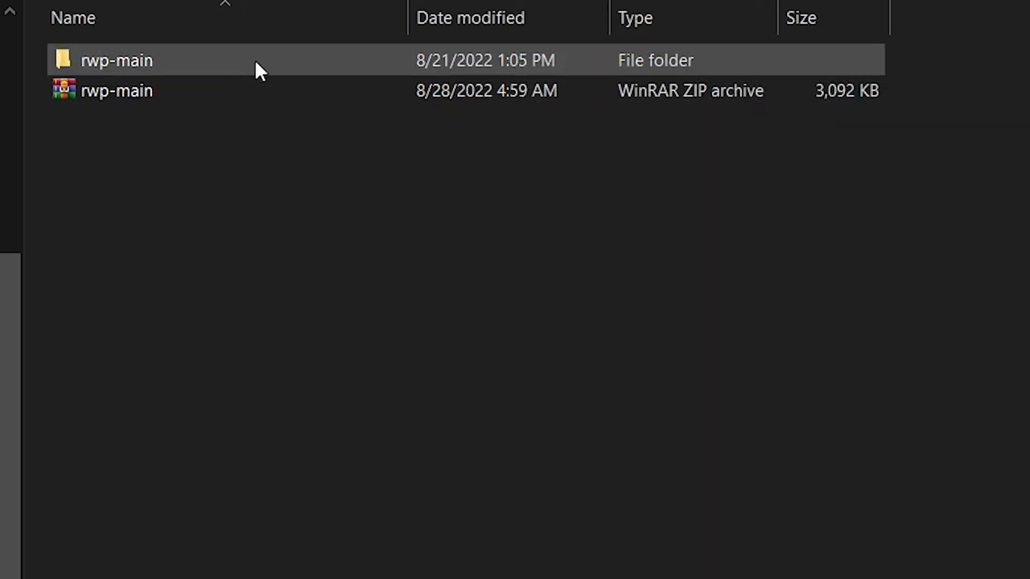
pyautogui.moveTo(229, 74)
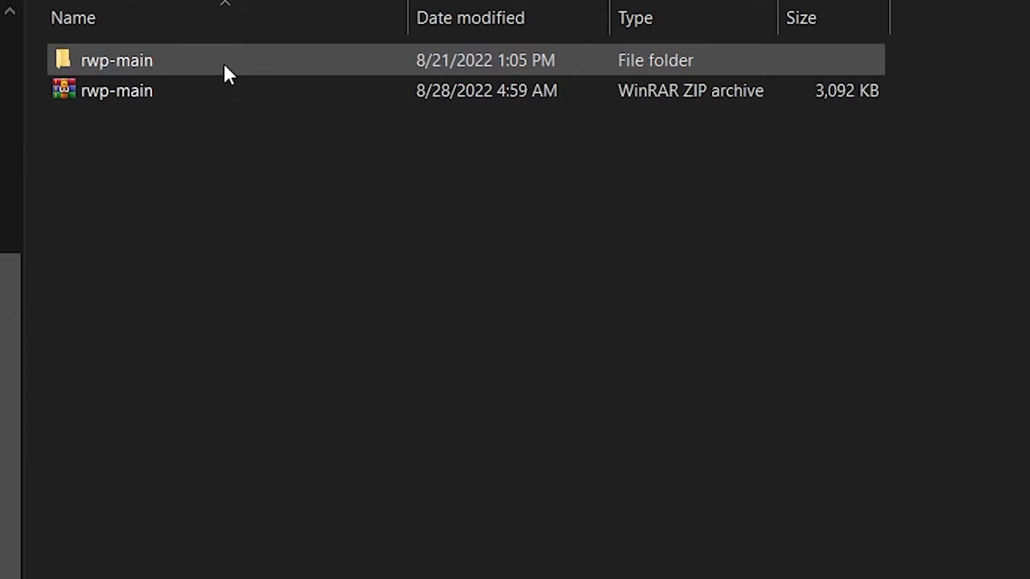
pyautogui.doubleClick(116, 60)
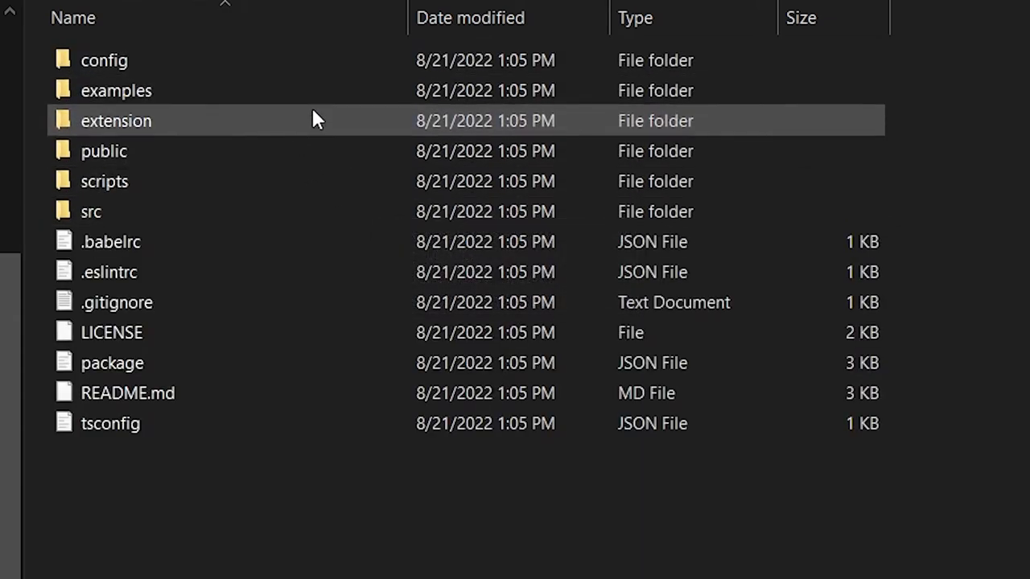
pyautogui.moveTo(177, 125)
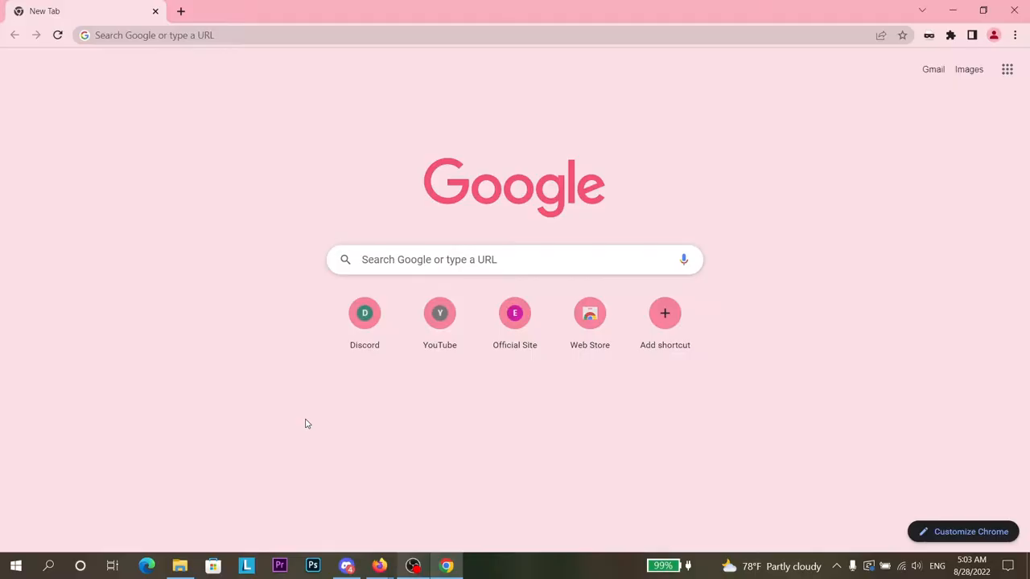
pyautogui.moveTo(407, 448)
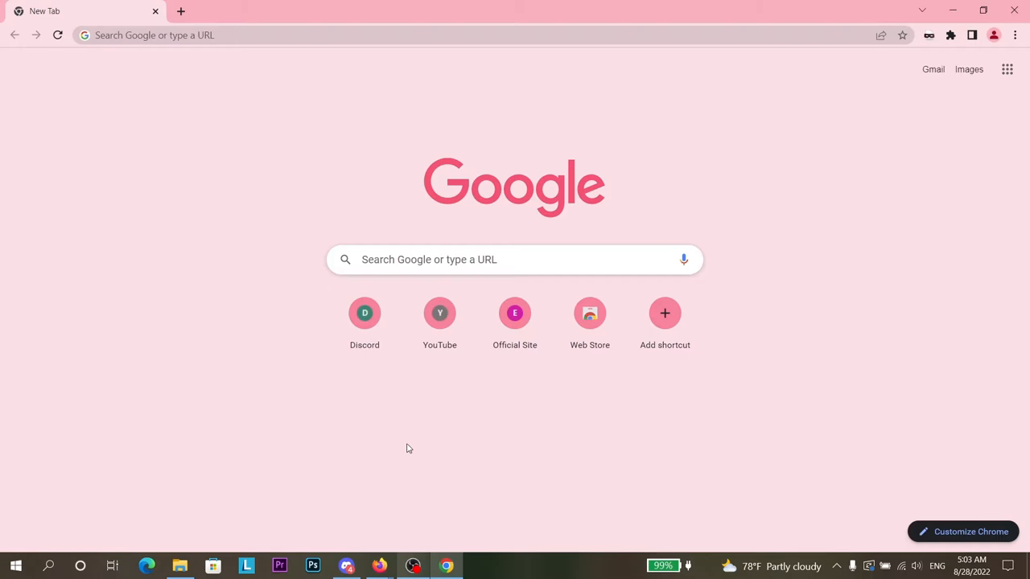
pyautogui.moveTo(892, 223)
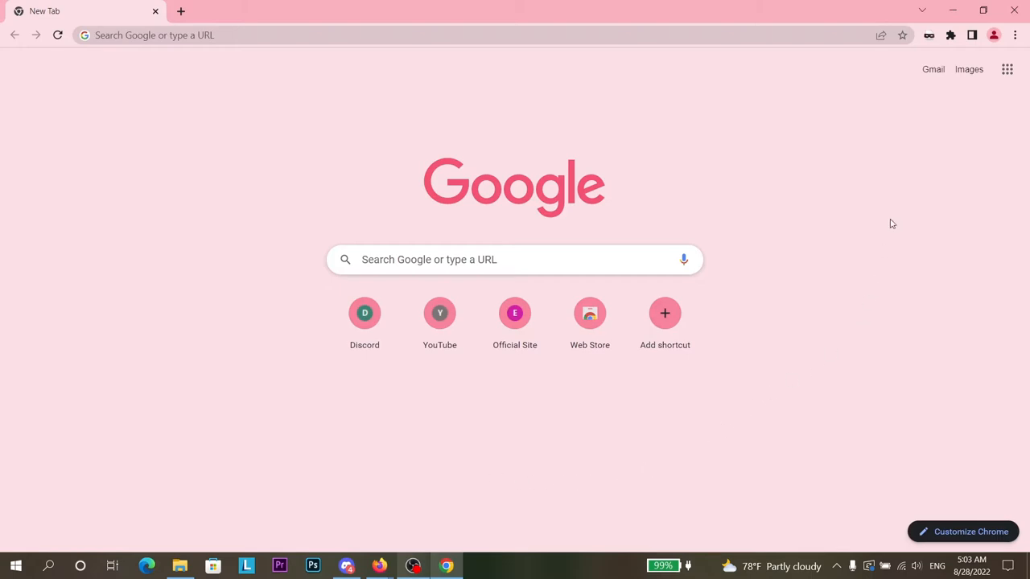
pyautogui.moveTo(950, 35)
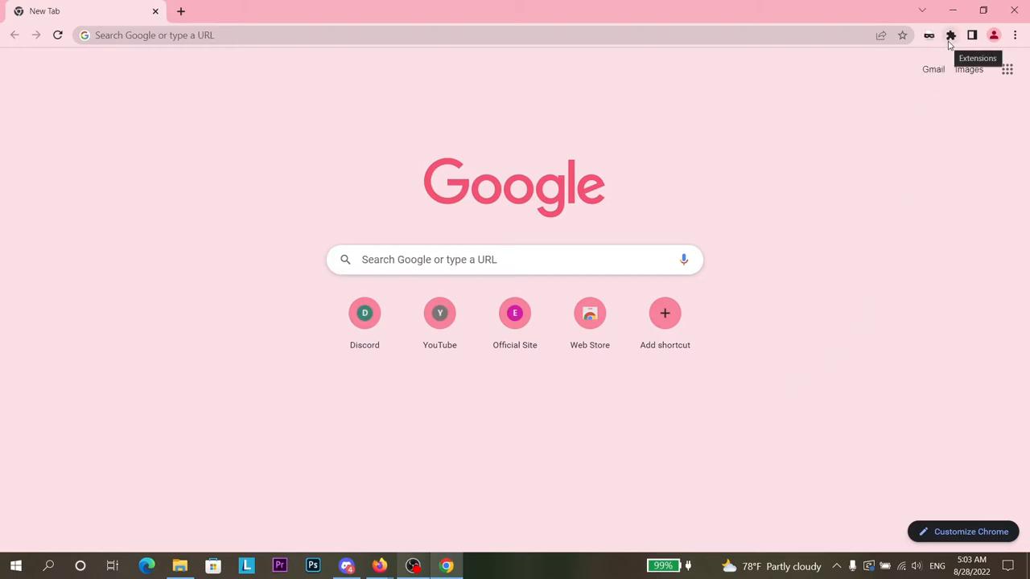
# Step: Open Chrome's Manage extensions page and switch the browser to full screen
pyautogui.click(950, 34)
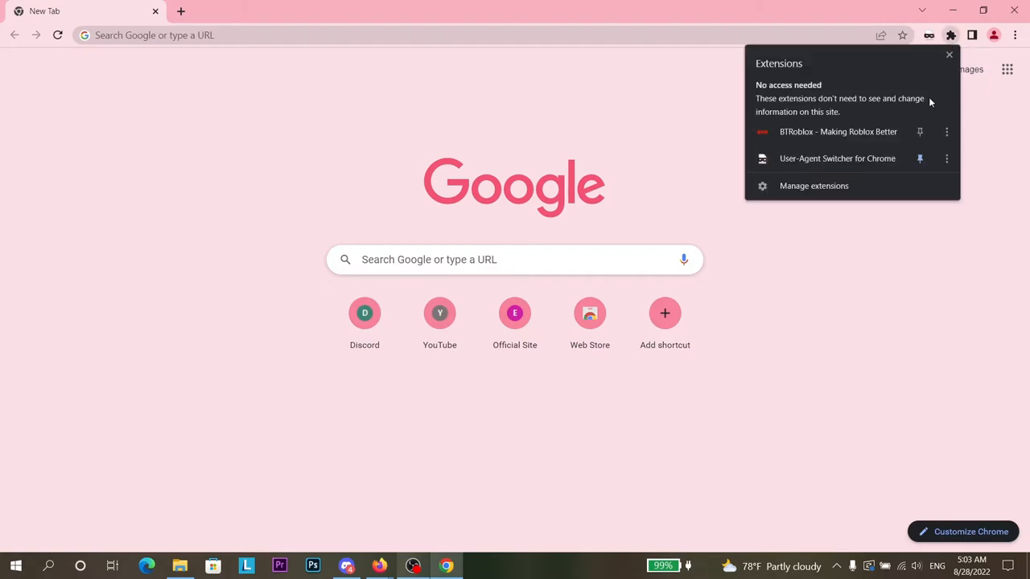
pyautogui.click(814, 186)
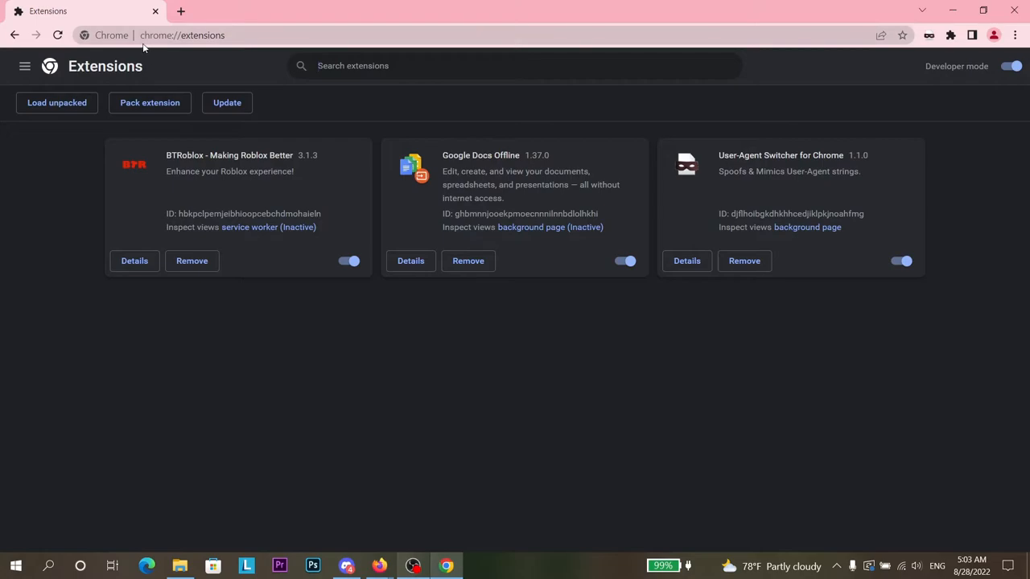
pyautogui.moveTo(382, 191)
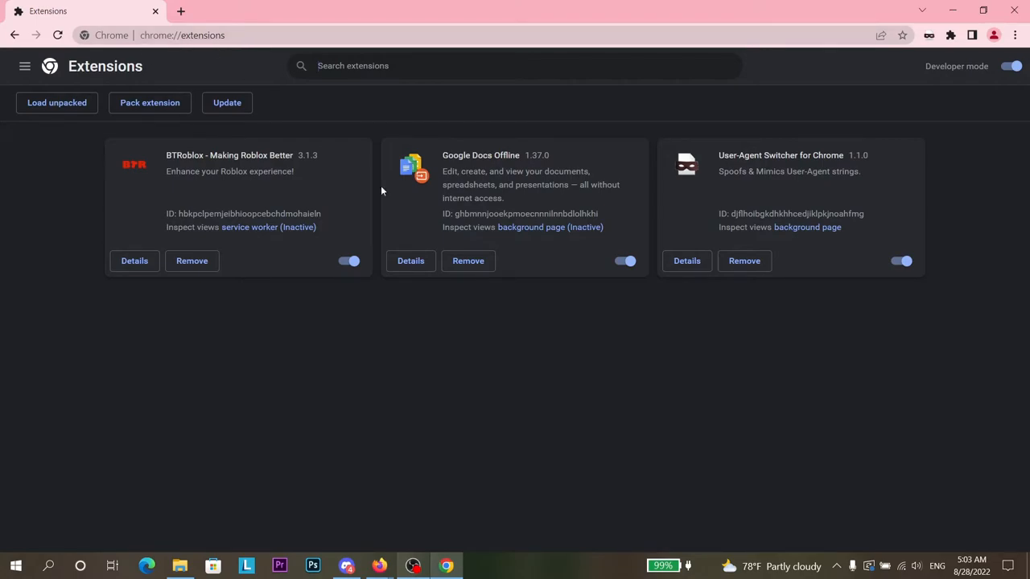
pyautogui.press('F11')
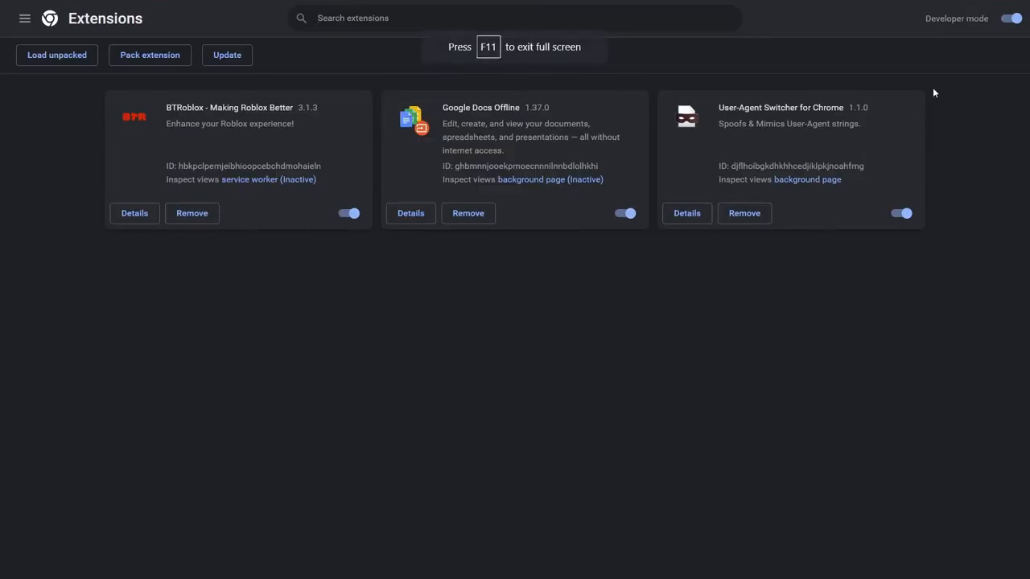
pyautogui.moveTo(245, 300)
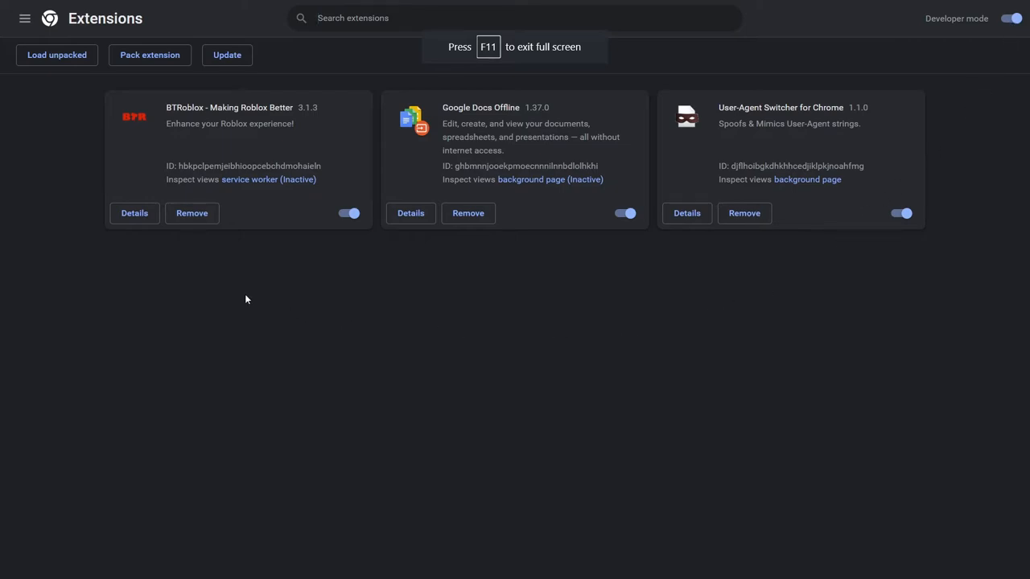
pyautogui.moveTo(56, 55)
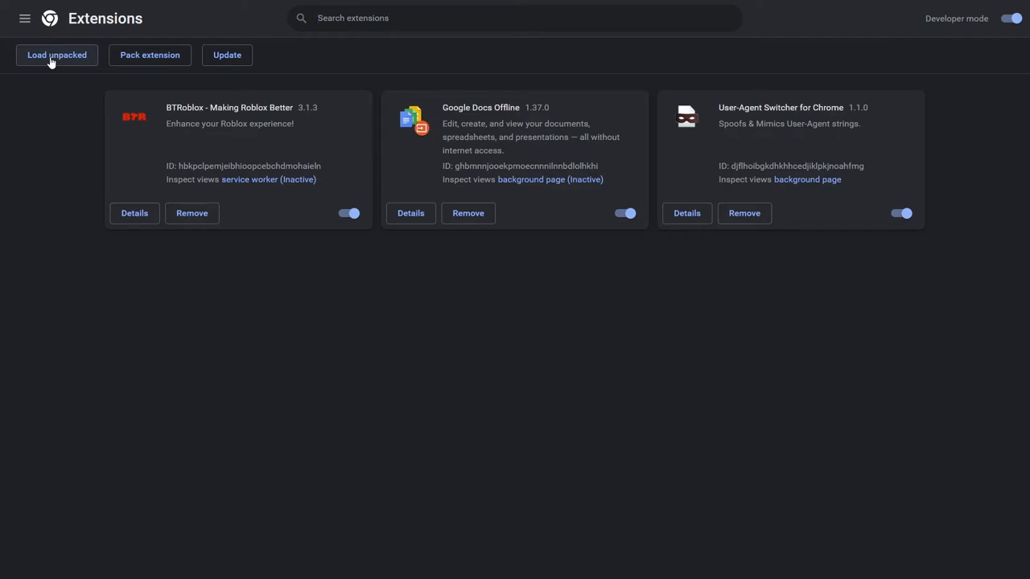
# Step: Load the rwp-main folder unpacked so Roblox Web Panel is installed
pyautogui.click(57, 55)
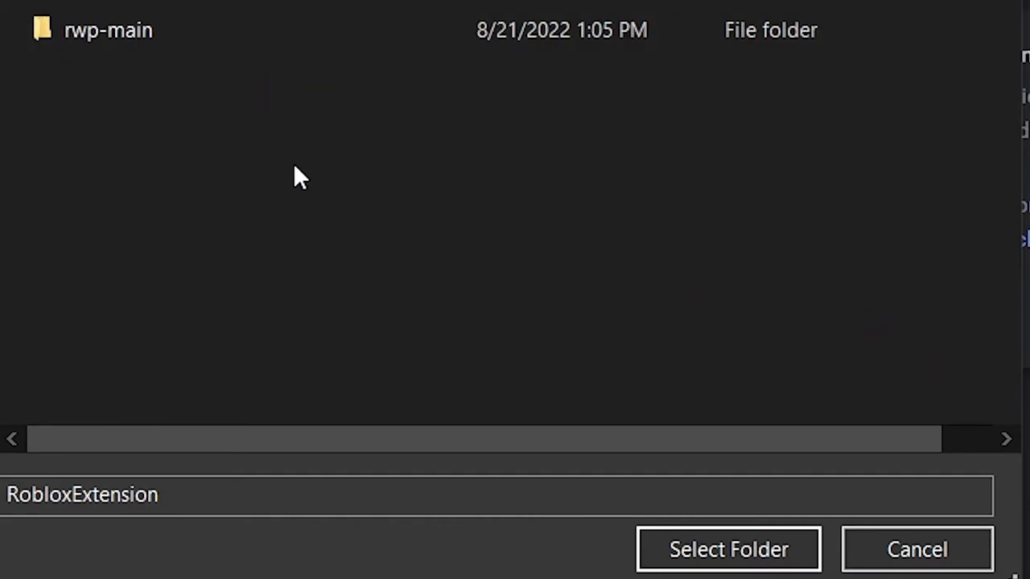
pyautogui.moveTo(299, 77)
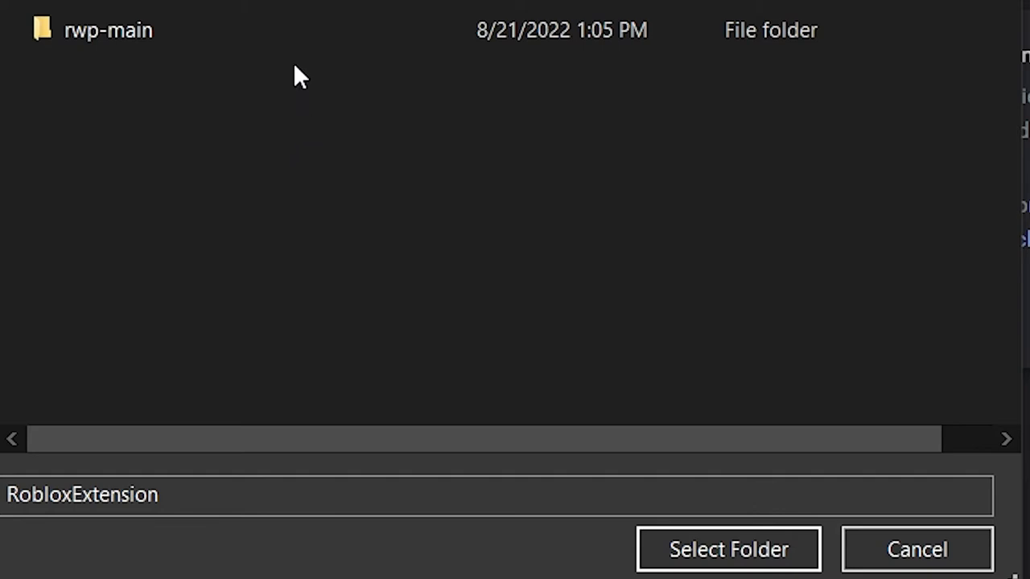
pyautogui.doubleClick(108, 30)
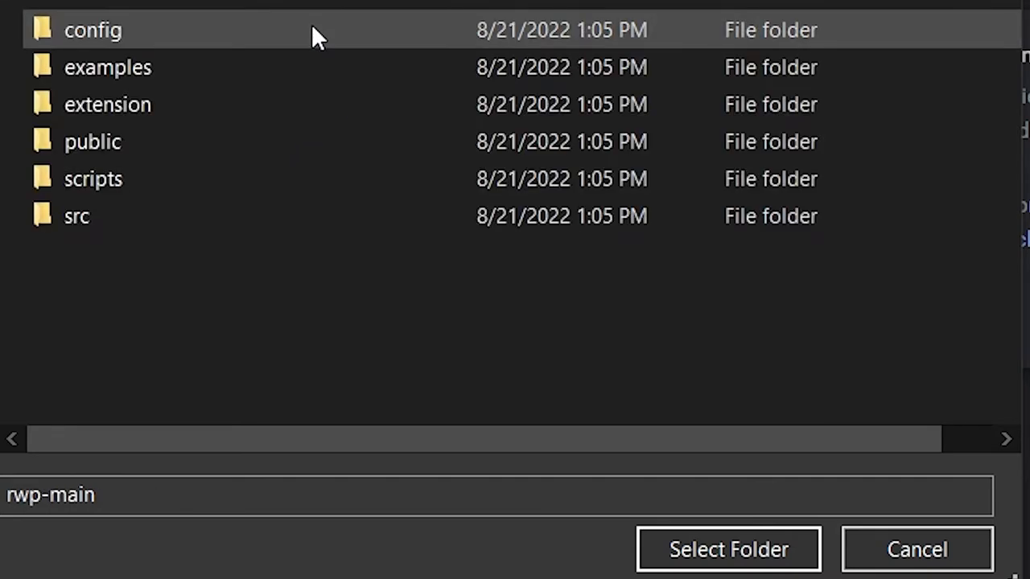
pyautogui.moveTo(356, 38)
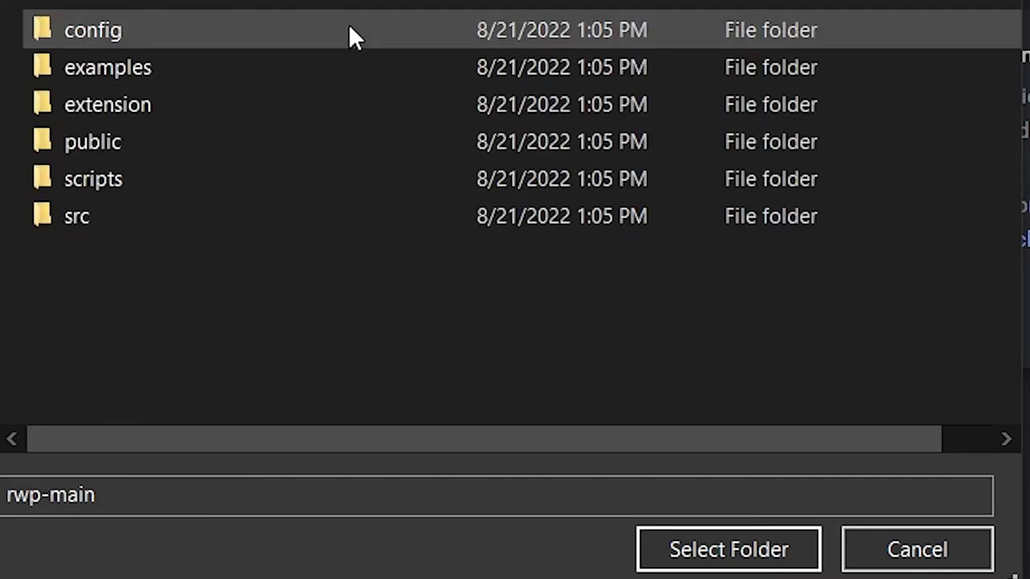
pyautogui.moveTo(312, 105)
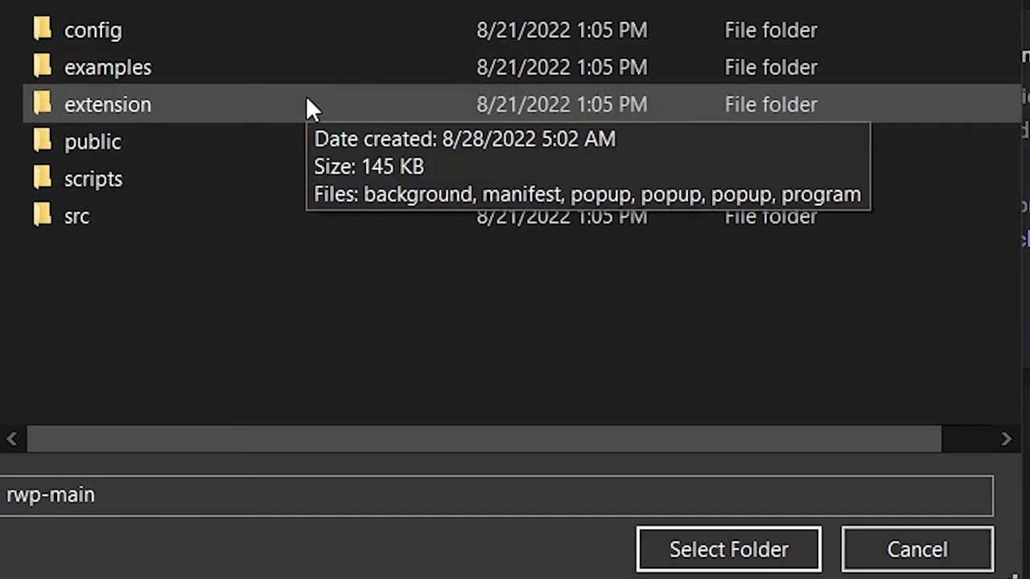
pyautogui.click(107, 104)
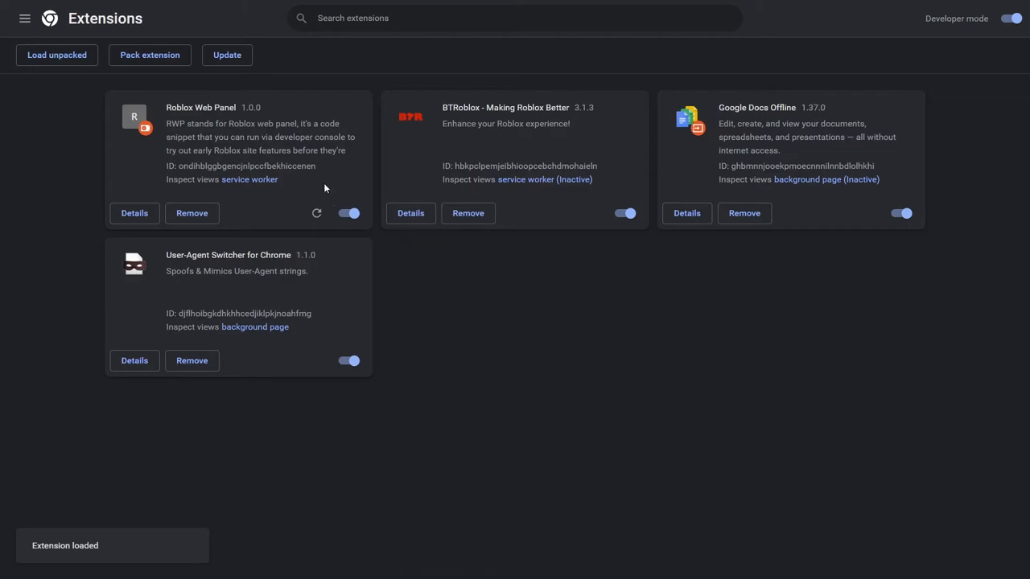
pyautogui.moveTo(218, 118)
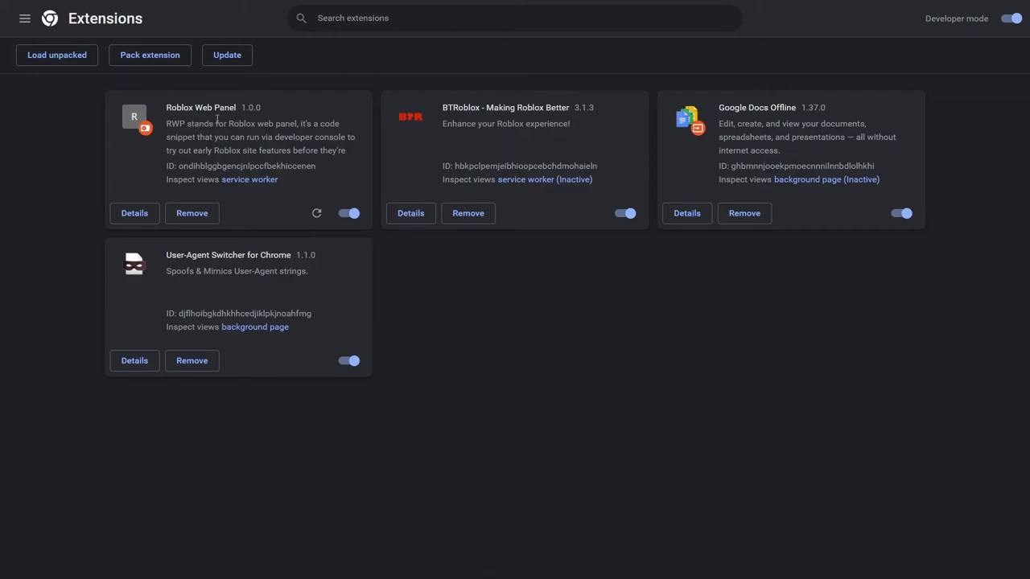
pyautogui.moveTo(321, 193)
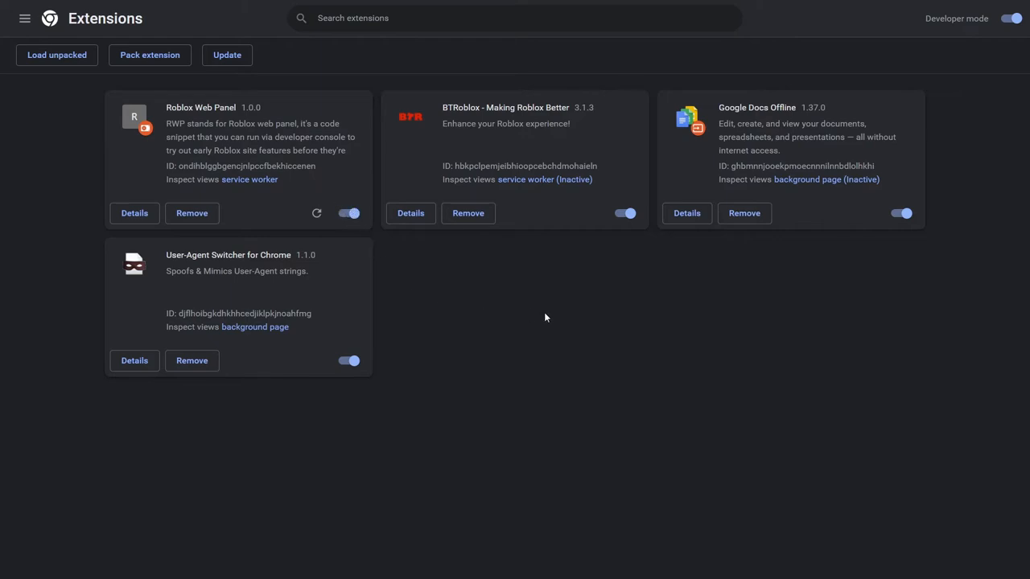
pyautogui.moveTo(589, 369)
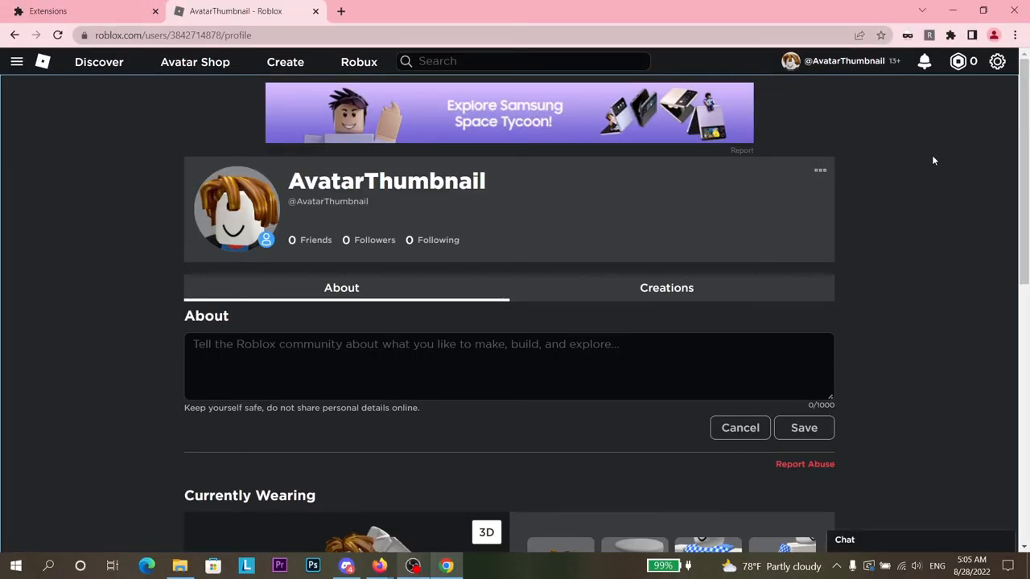
pyautogui.moveTo(926, 50)
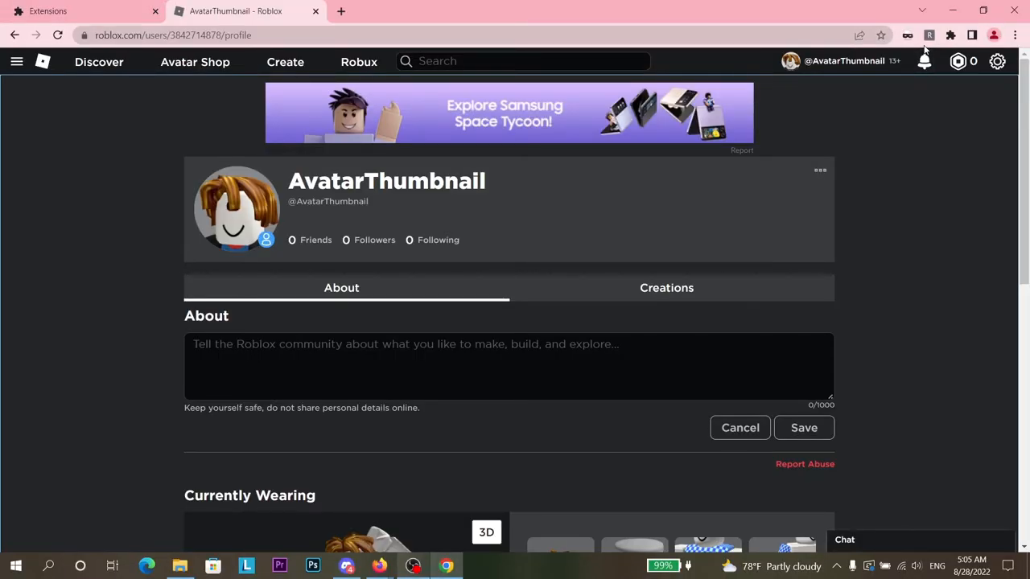
# Step: Open the browser's extensions menu listing Roblox Web Panel
pyautogui.click(951, 34)
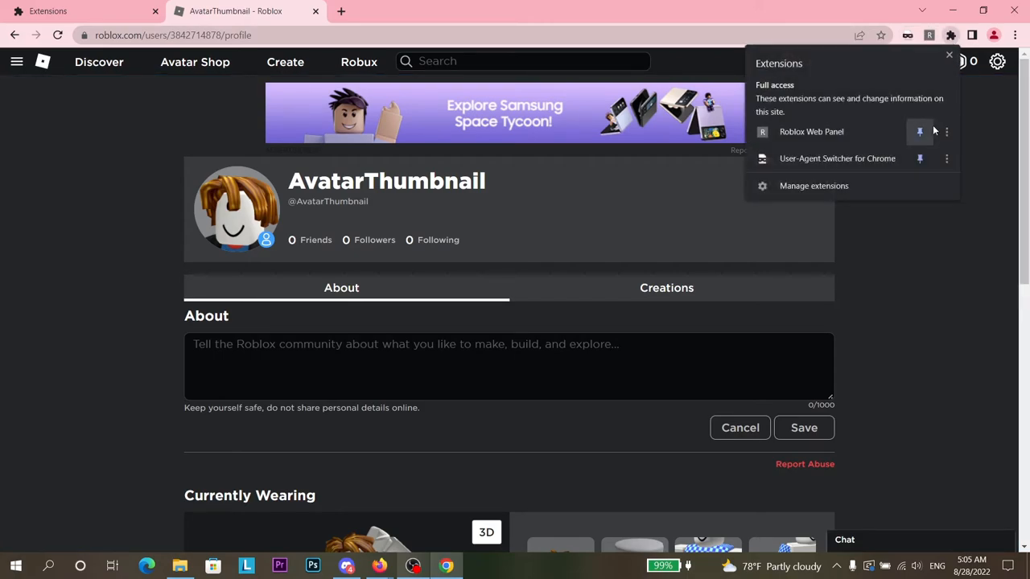
pyautogui.moveTo(920, 131)
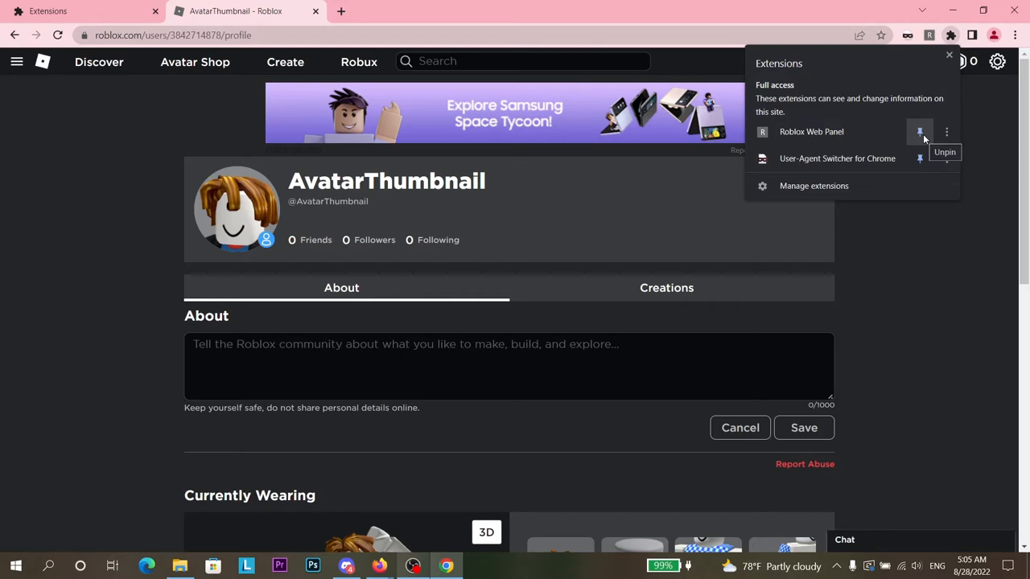
pyautogui.moveTo(924, 221)
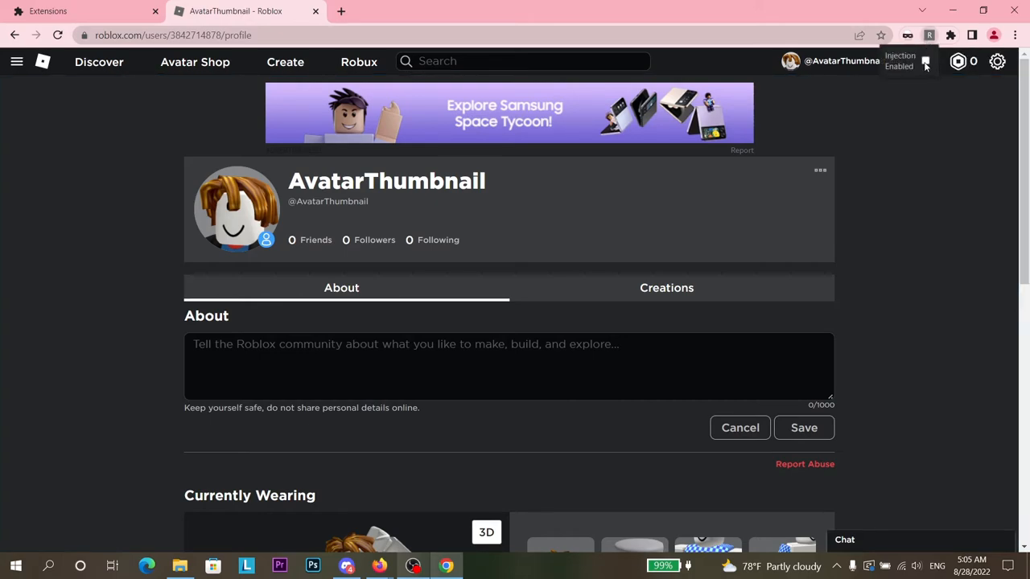
pyautogui.moveTo(923, 139)
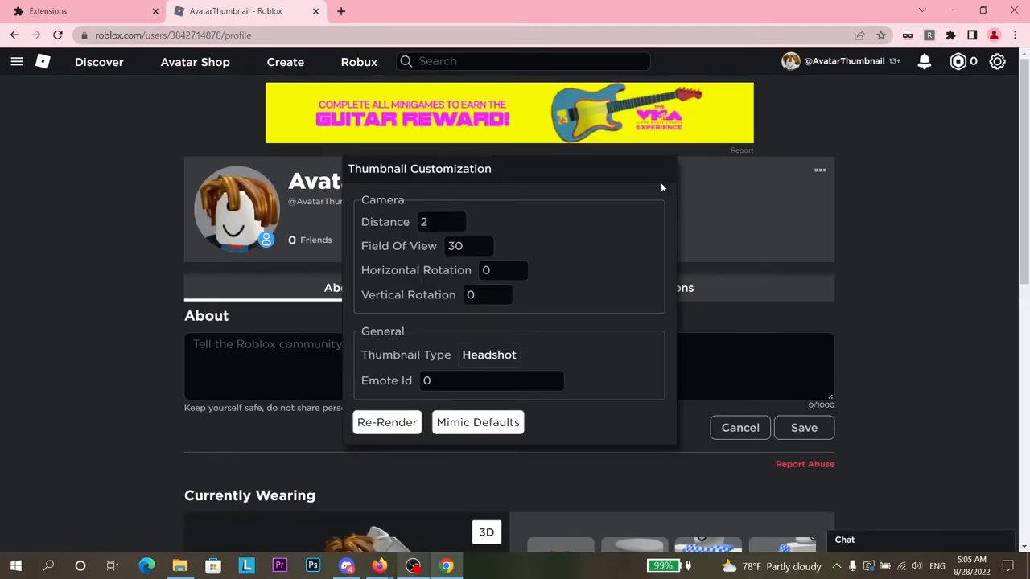
pyautogui.moveTo(561, 178)
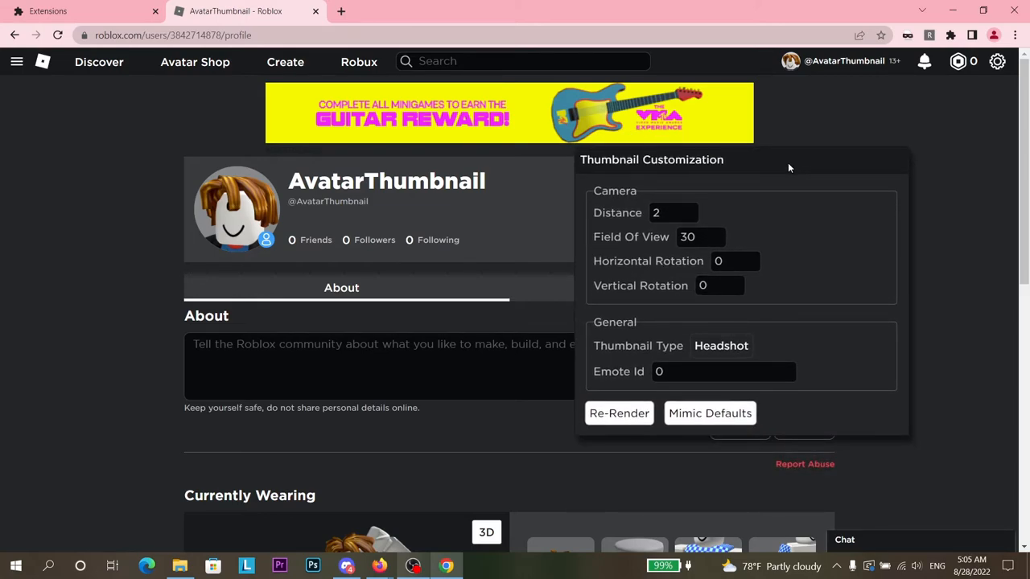
pyautogui.moveTo(716, 203)
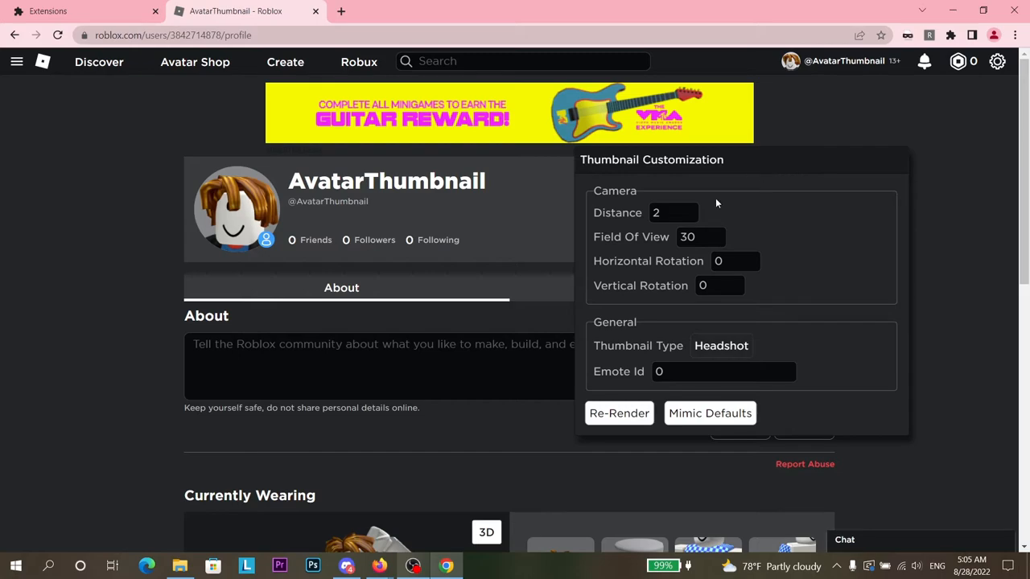
# Step: Change the Thumbnail Customization camera distance from 2 to 1
pyautogui.scroll(3)
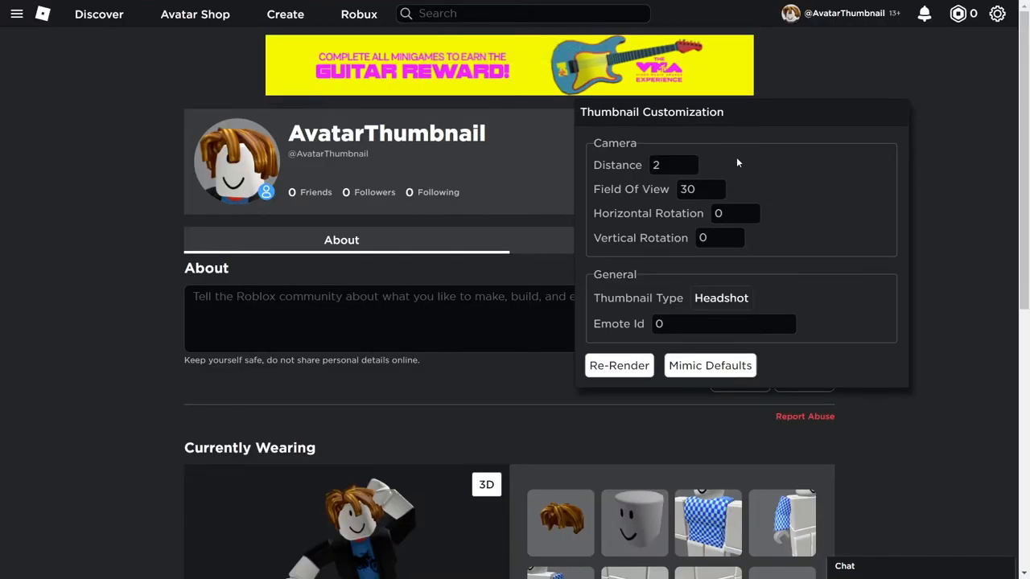
pyautogui.tripleClick(675, 165)
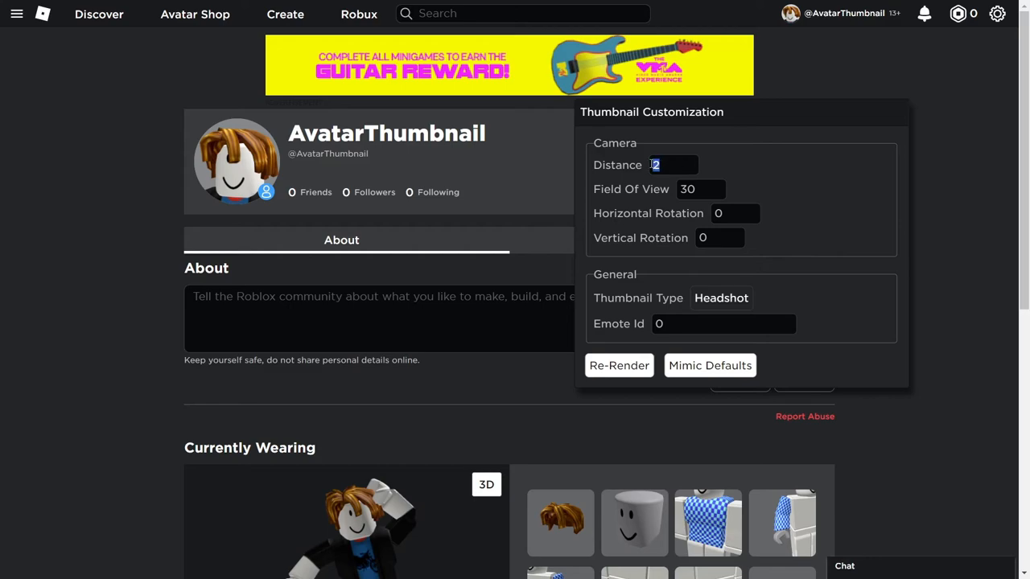
pyautogui.moveTo(386, 407)
pyautogui.write('1')
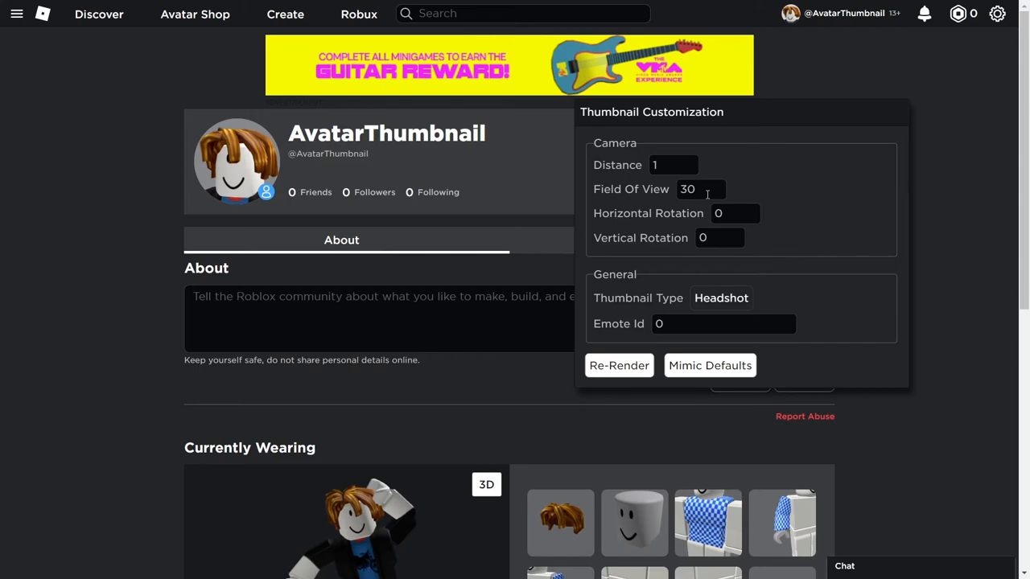
pyautogui.click(673, 165)
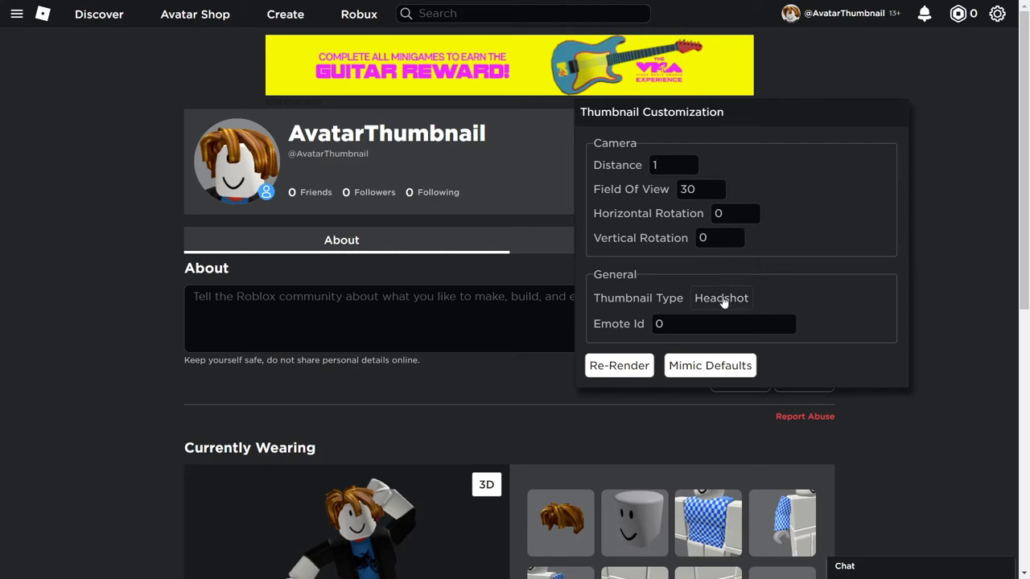
pyautogui.click(721, 298)
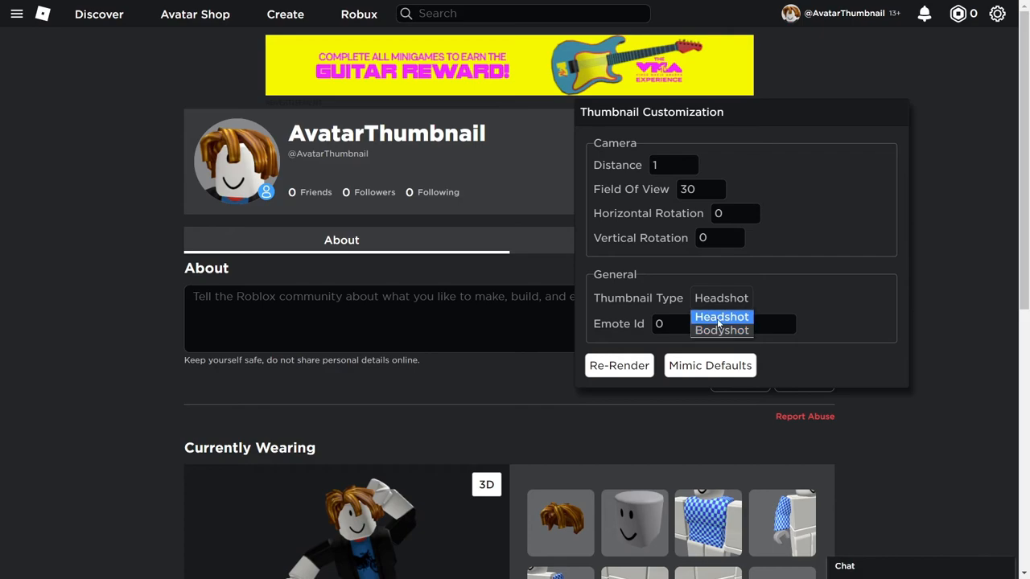
pyautogui.click(721, 317)
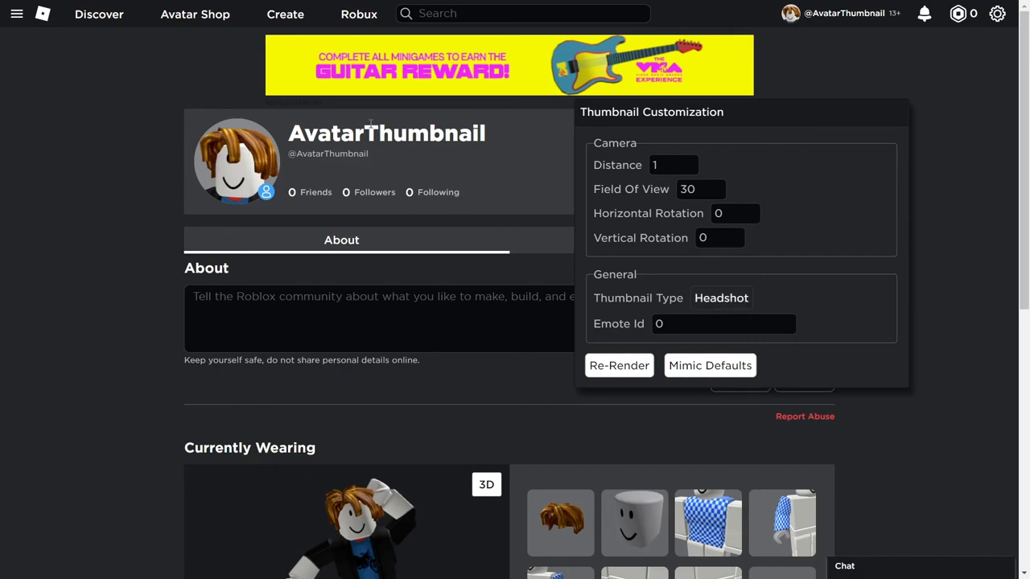
pyautogui.moveTo(494, 218)
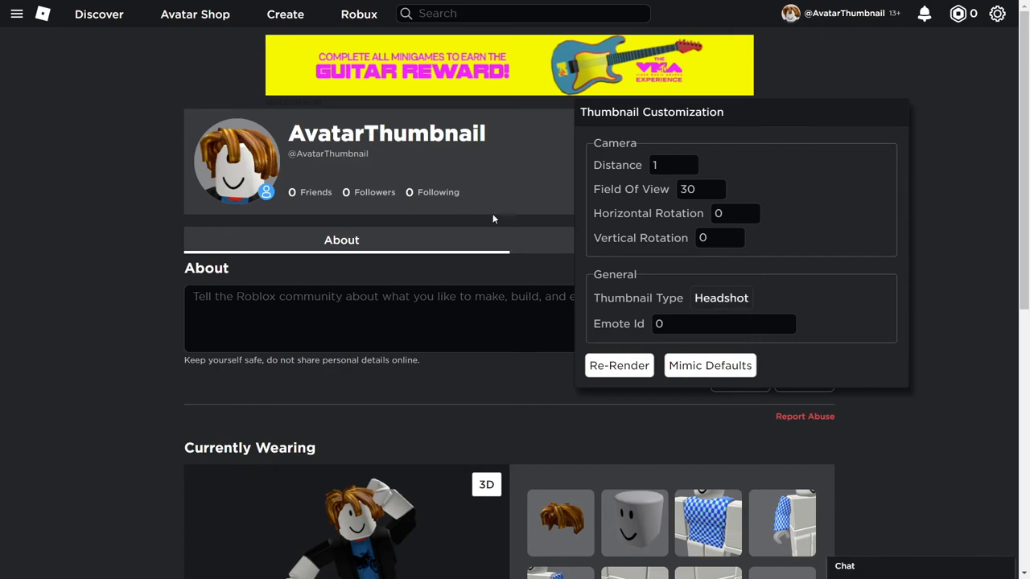
pyautogui.click(721, 297)
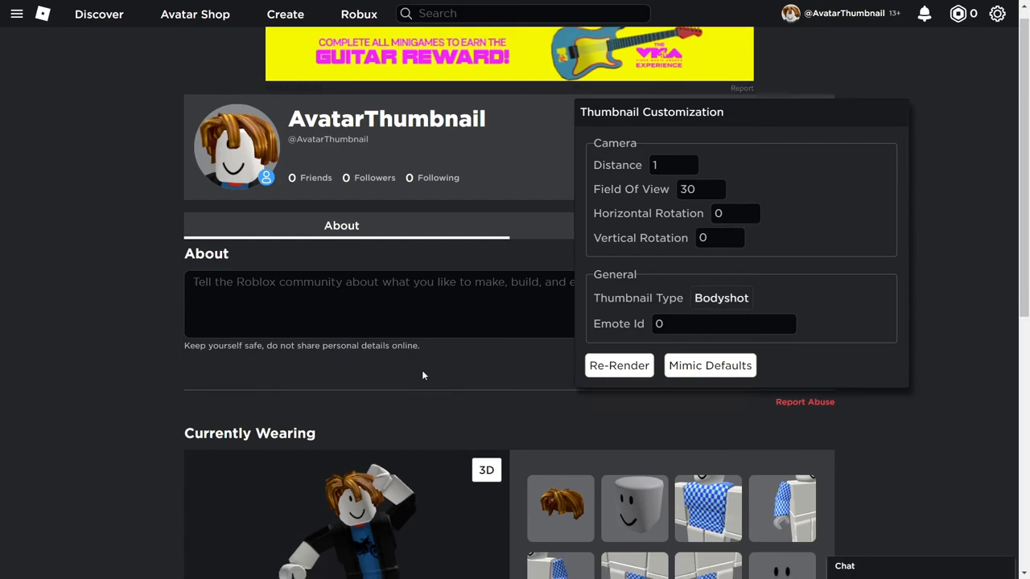
pyautogui.scroll(-3)
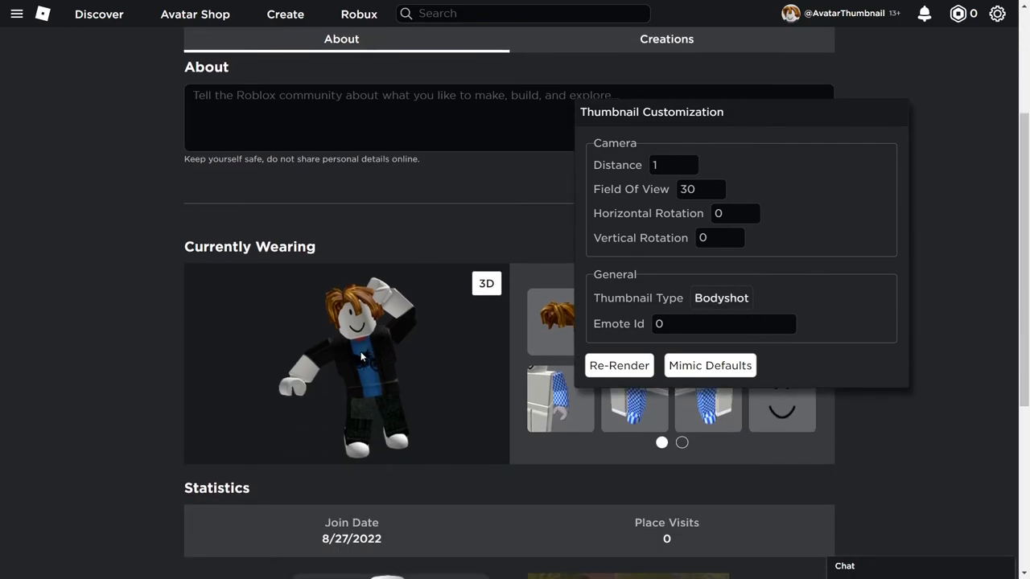
pyautogui.scroll(3)
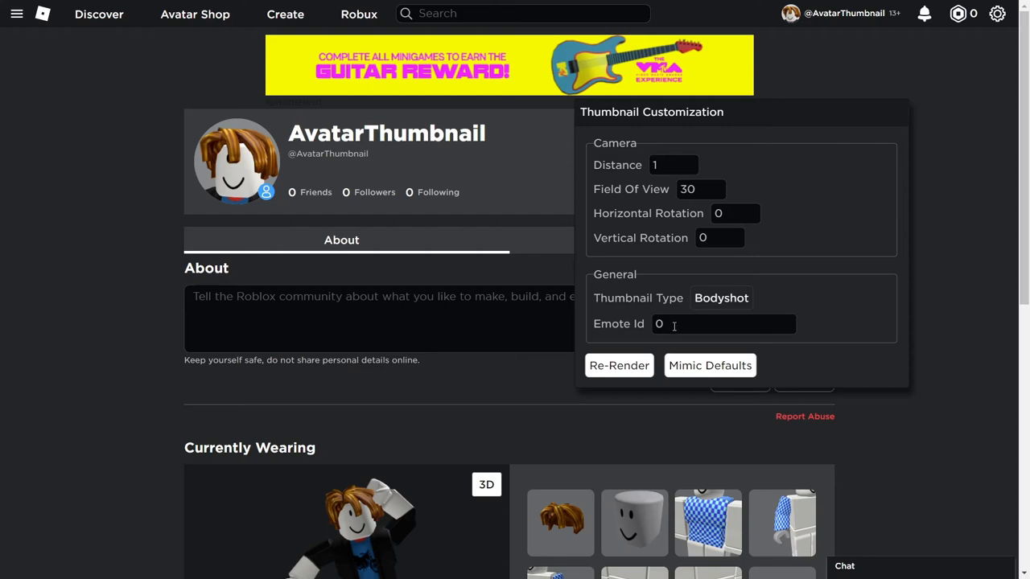
pyautogui.moveTo(696, 317)
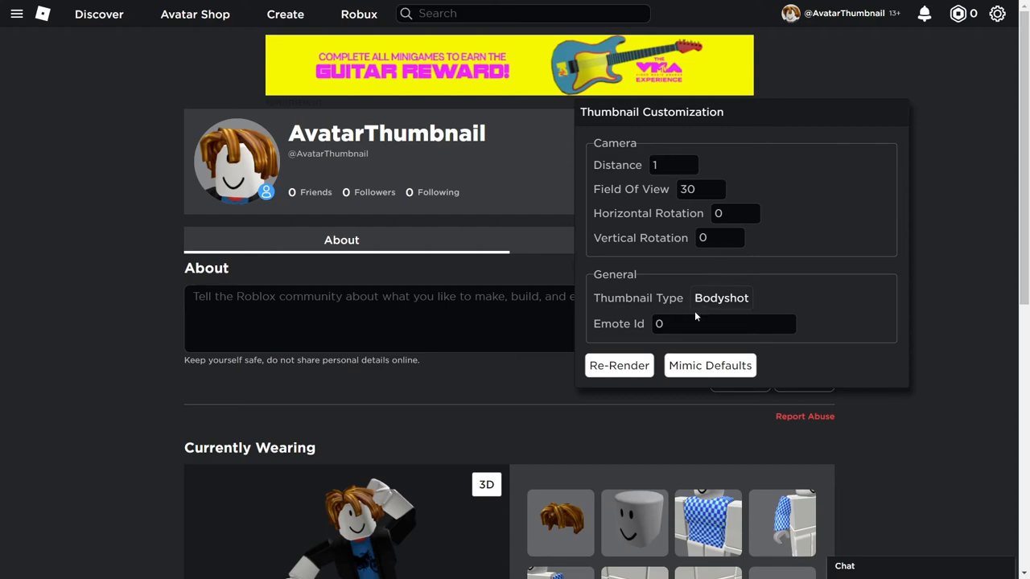
pyautogui.moveTo(748, 201)
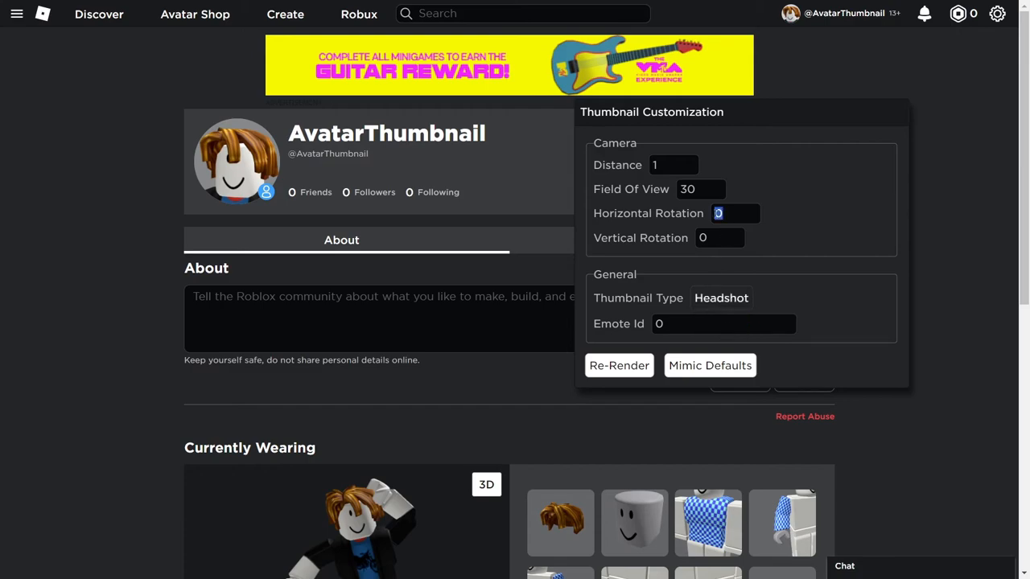
# Step: Enter -15 rotation and re-render the Headshot thumbnail
pyautogui.write('-15')
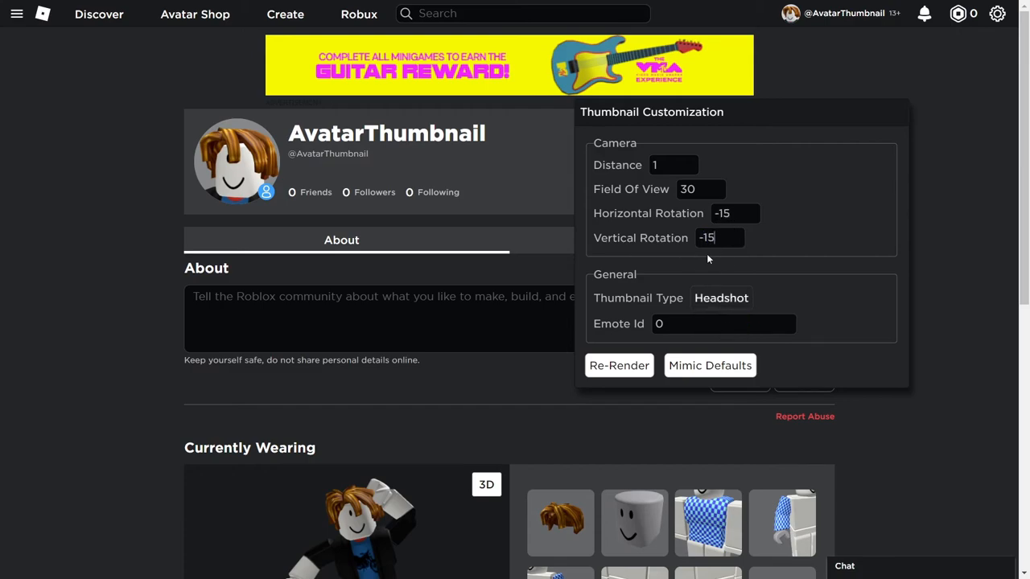
pyautogui.moveTo(768, 284)
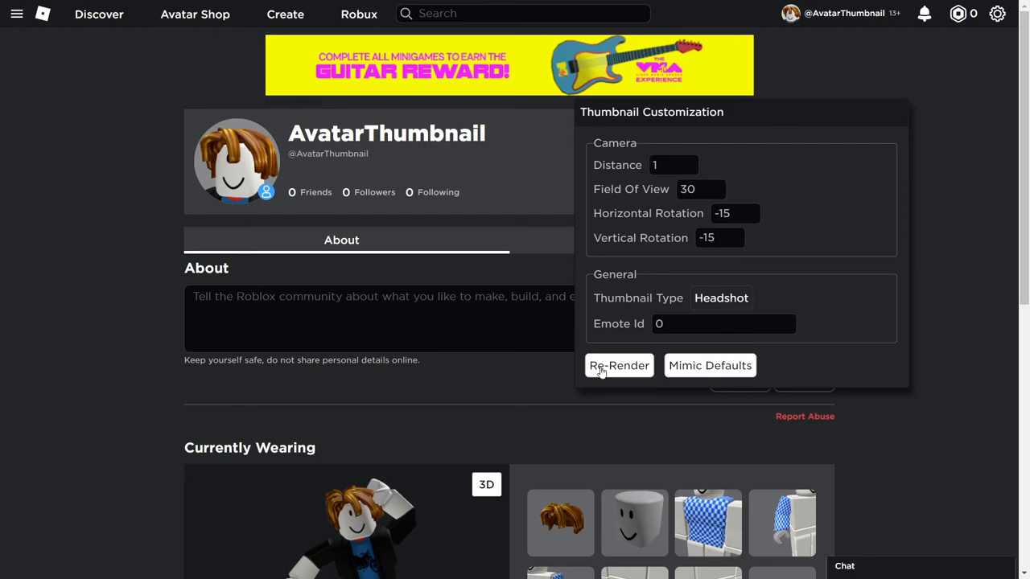
pyautogui.click(619, 366)
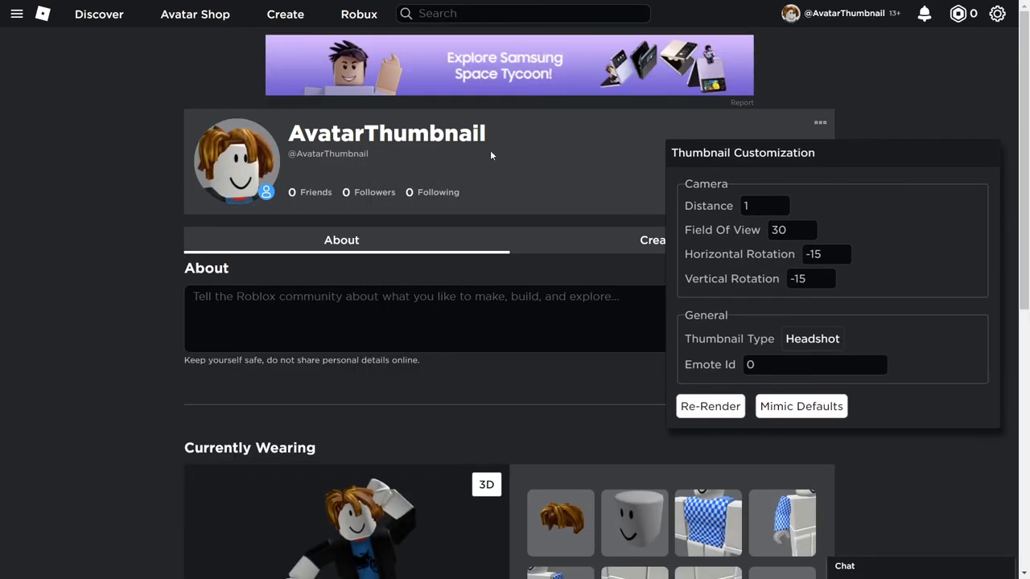
pyautogui.moveTo(271, 173)
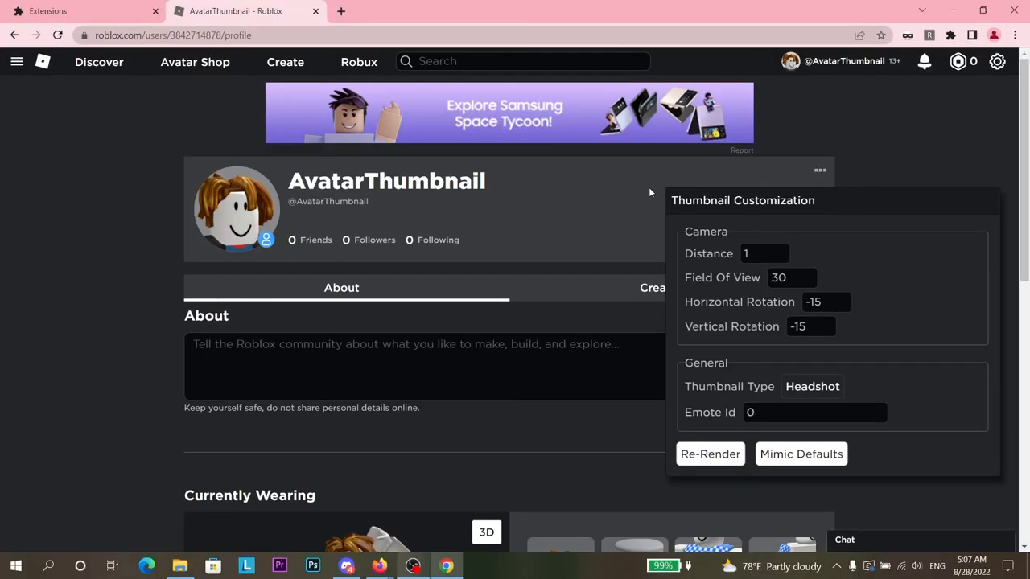
pyautogui.moveTo(602, 193)
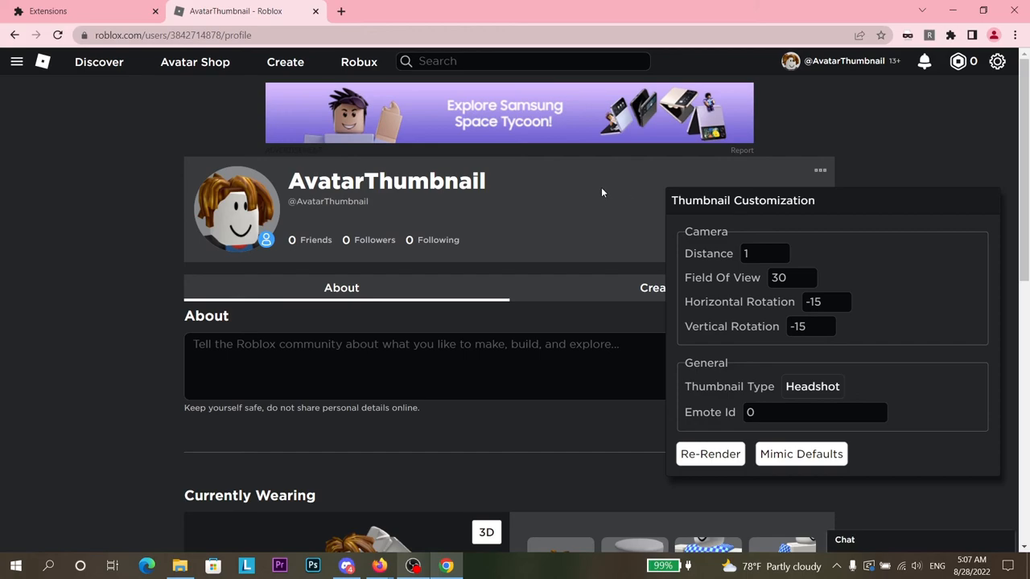
pyautogui.moveTo(680, 205)
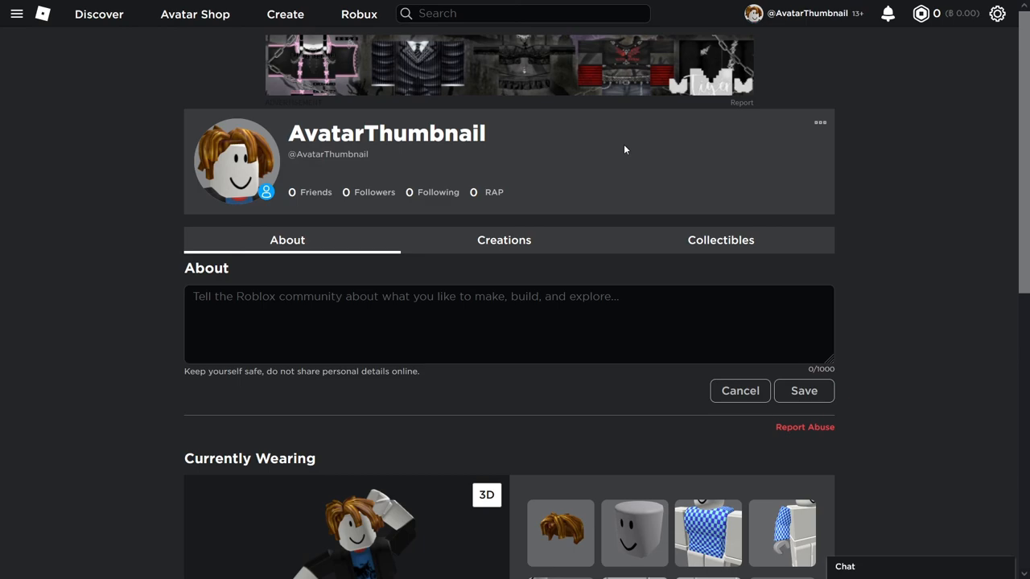
pyautogui.moveTo(592, 151)
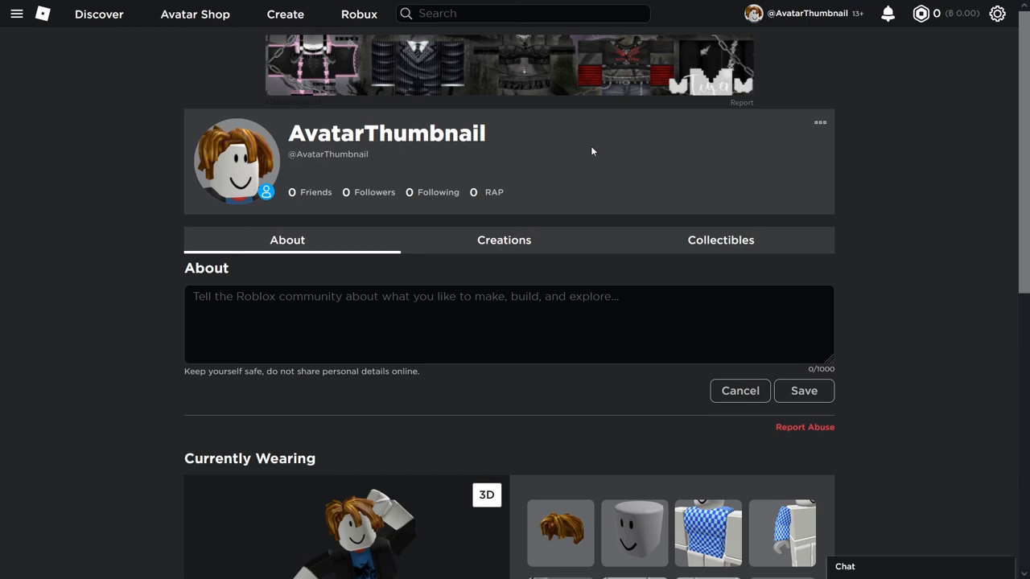
pyautogui.moveTo(599, 148)
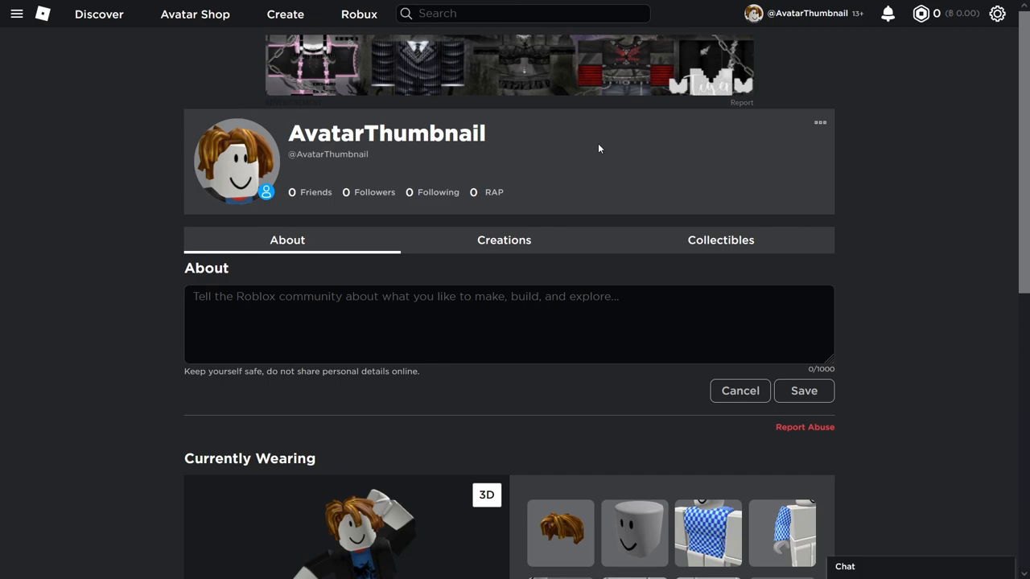